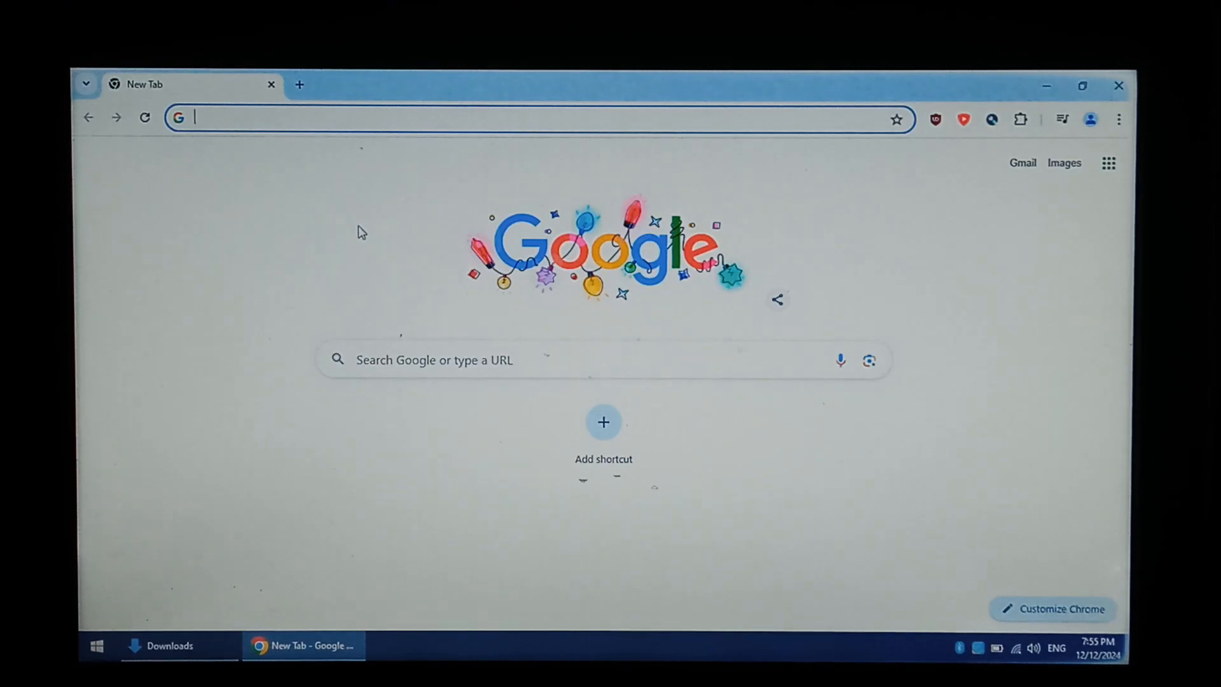
Search Google for 'scummvm compatibility' using the matching suggestion
text(scummvm comp)
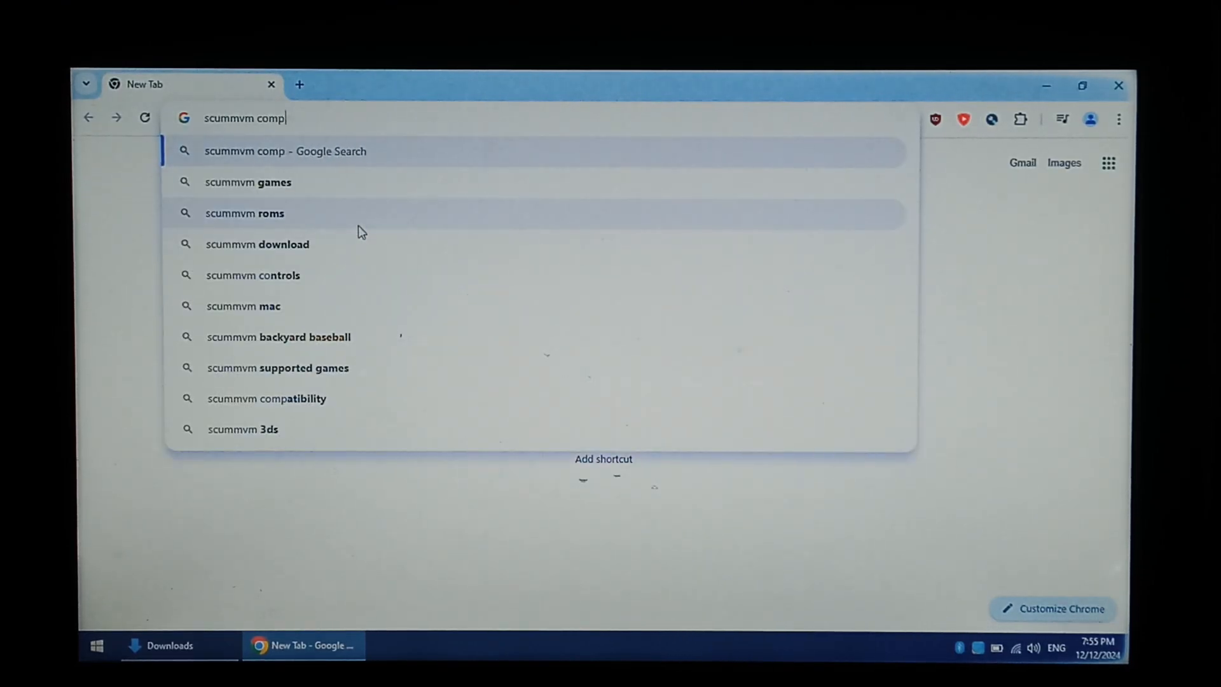
click(267, 398)
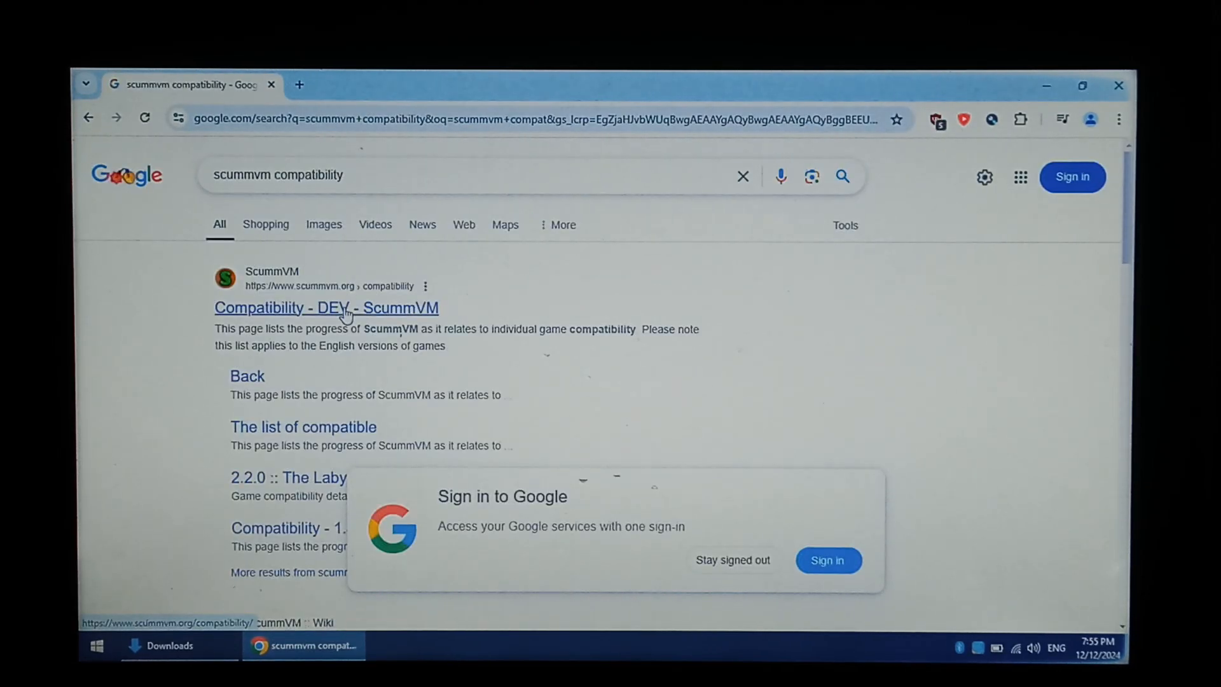
Open the ScummVM DEV compatibility page and scroll down to the Mixed-Up Mother Goose rows
click(325, 307)
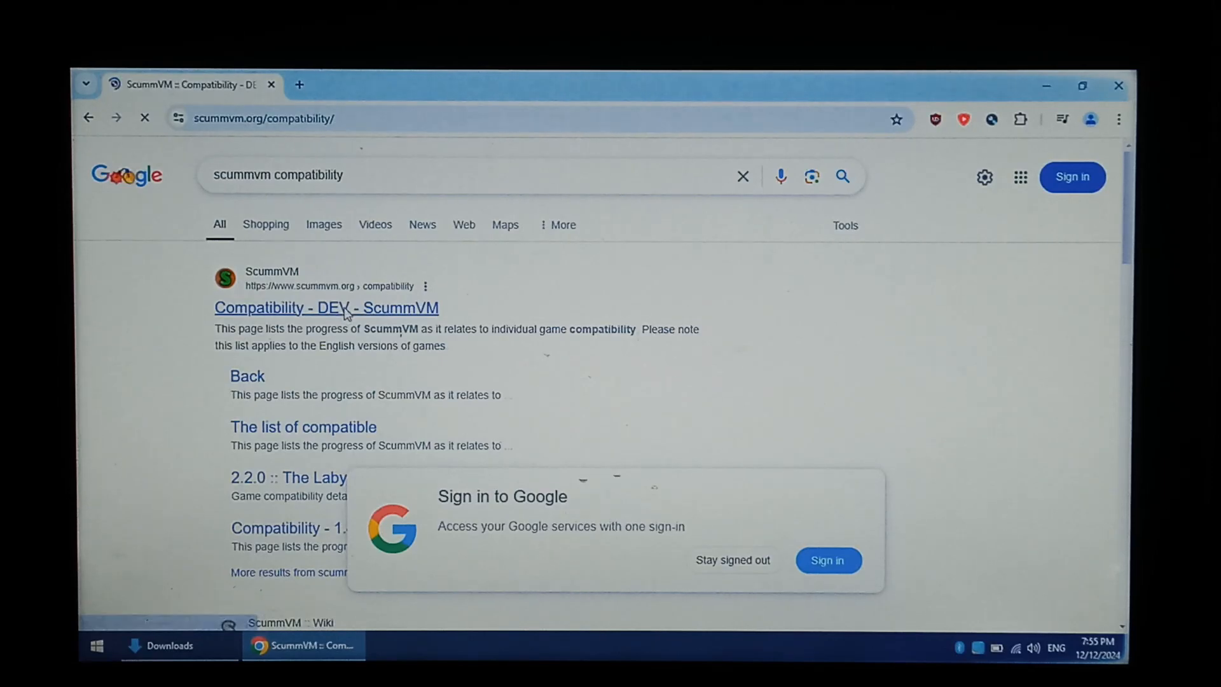
click(326, 307)
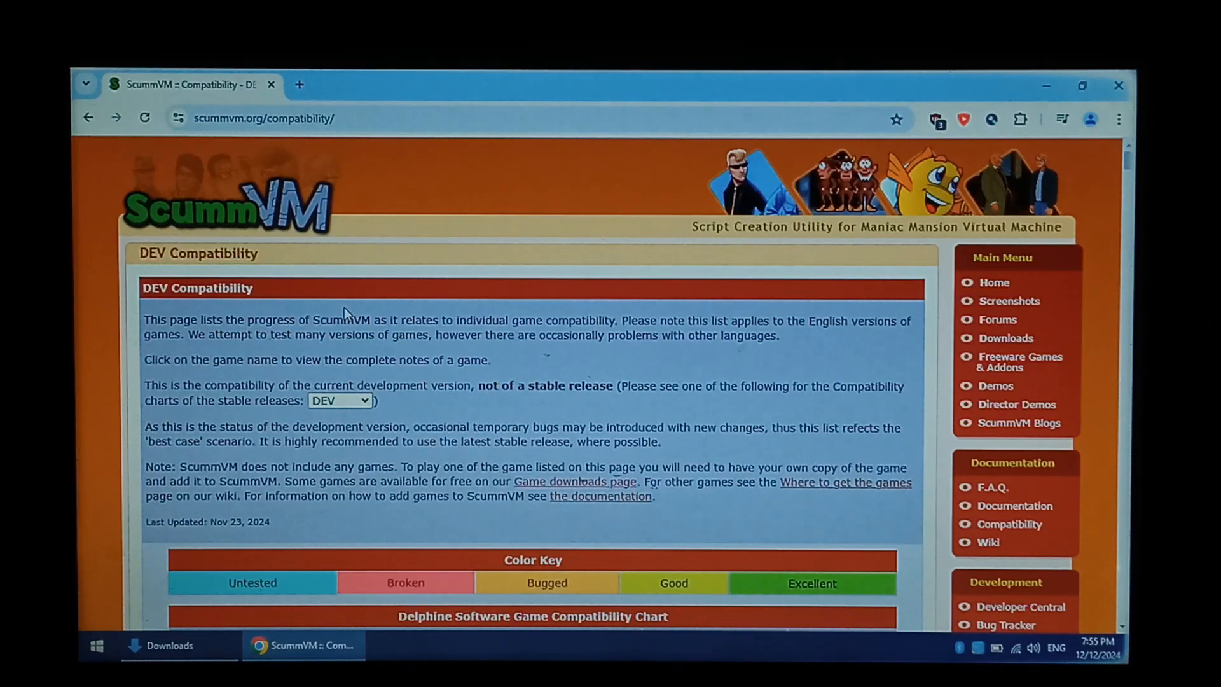
scroll(down, 3)
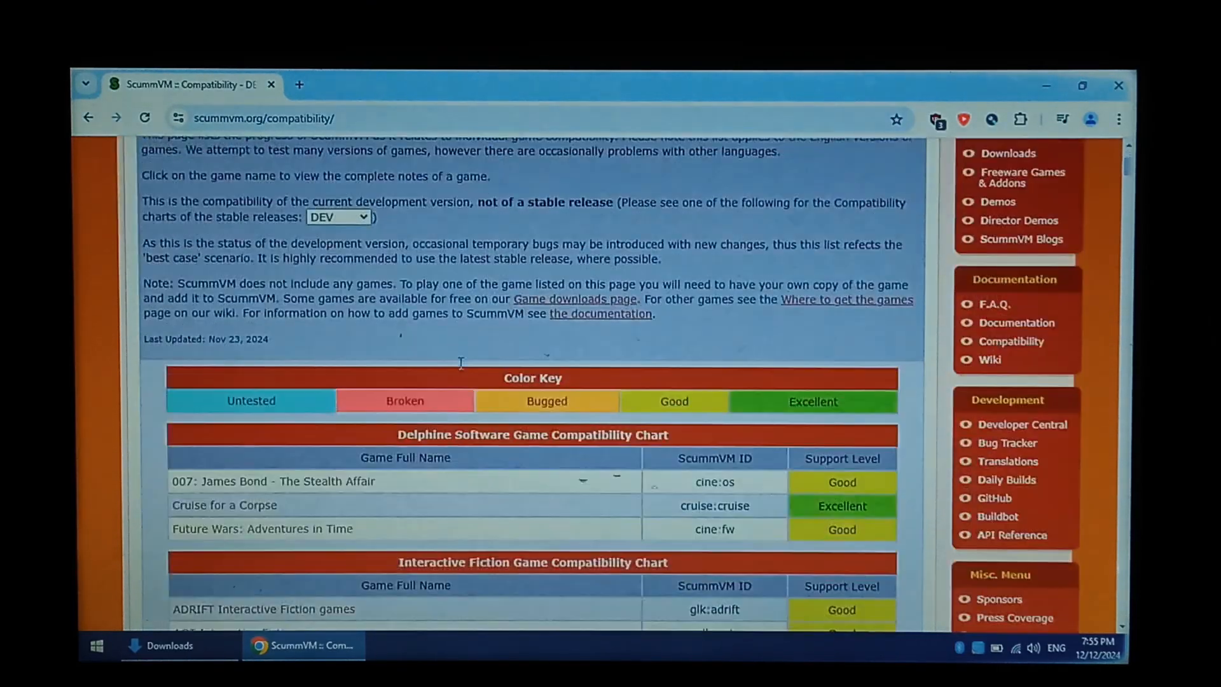
scroll(down, 3)
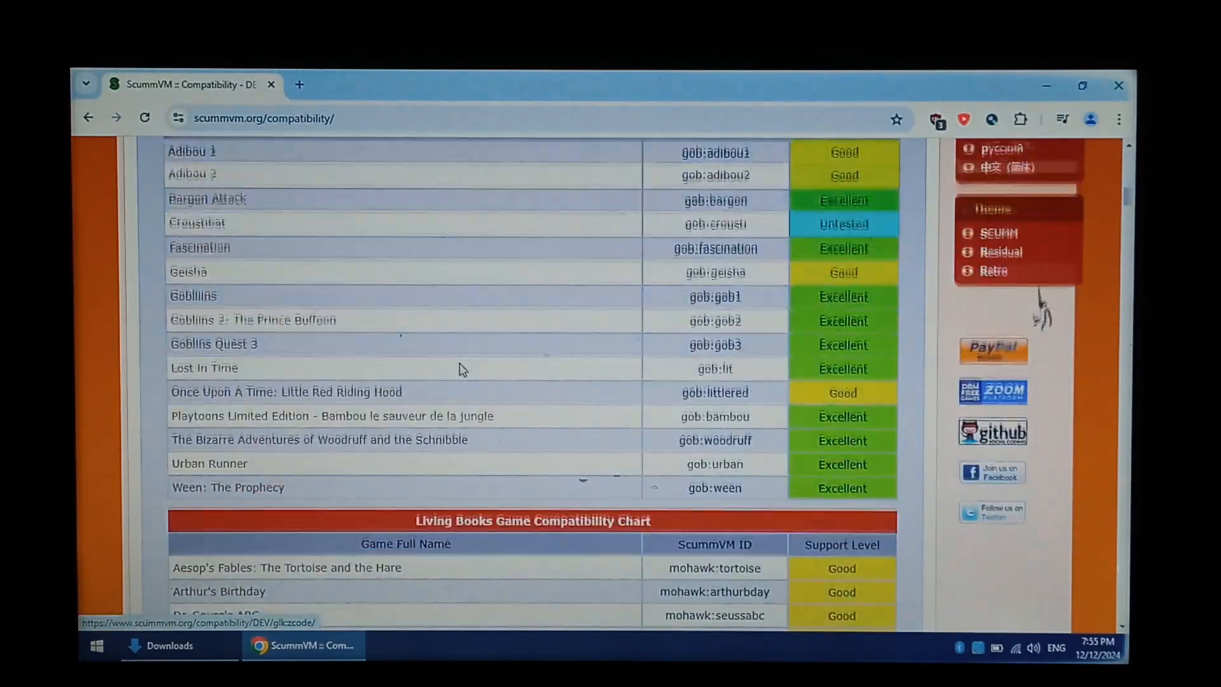
scroll(down, 3)
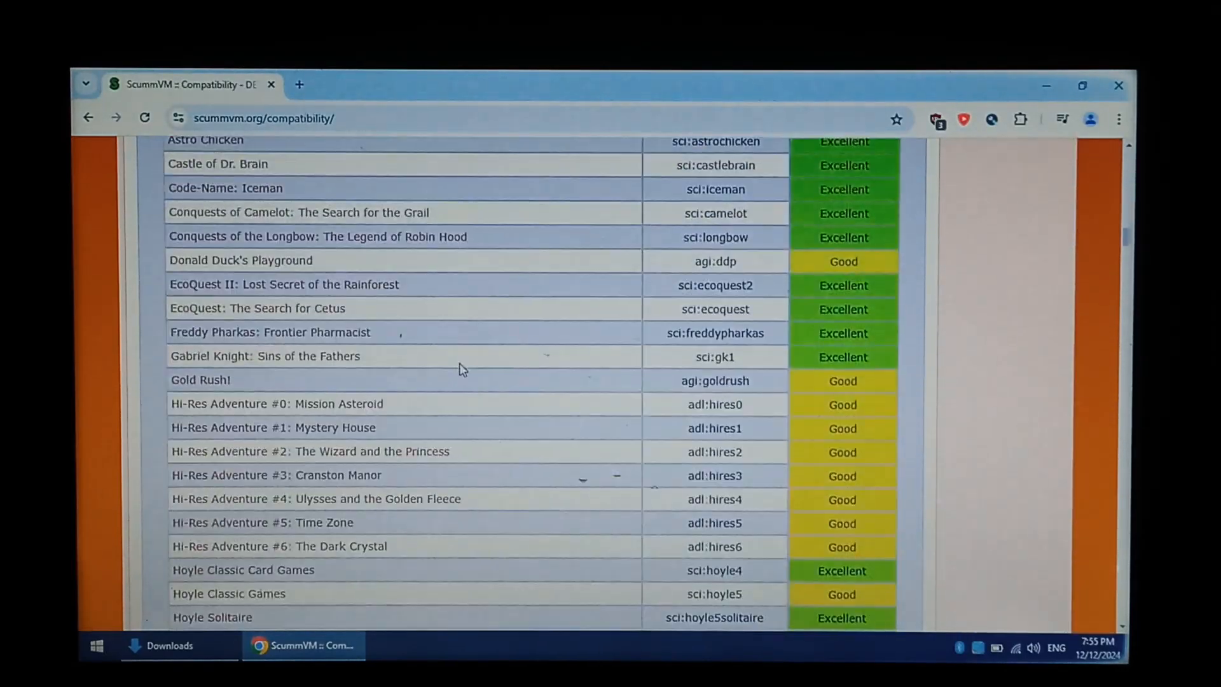
scroll(down, 3)
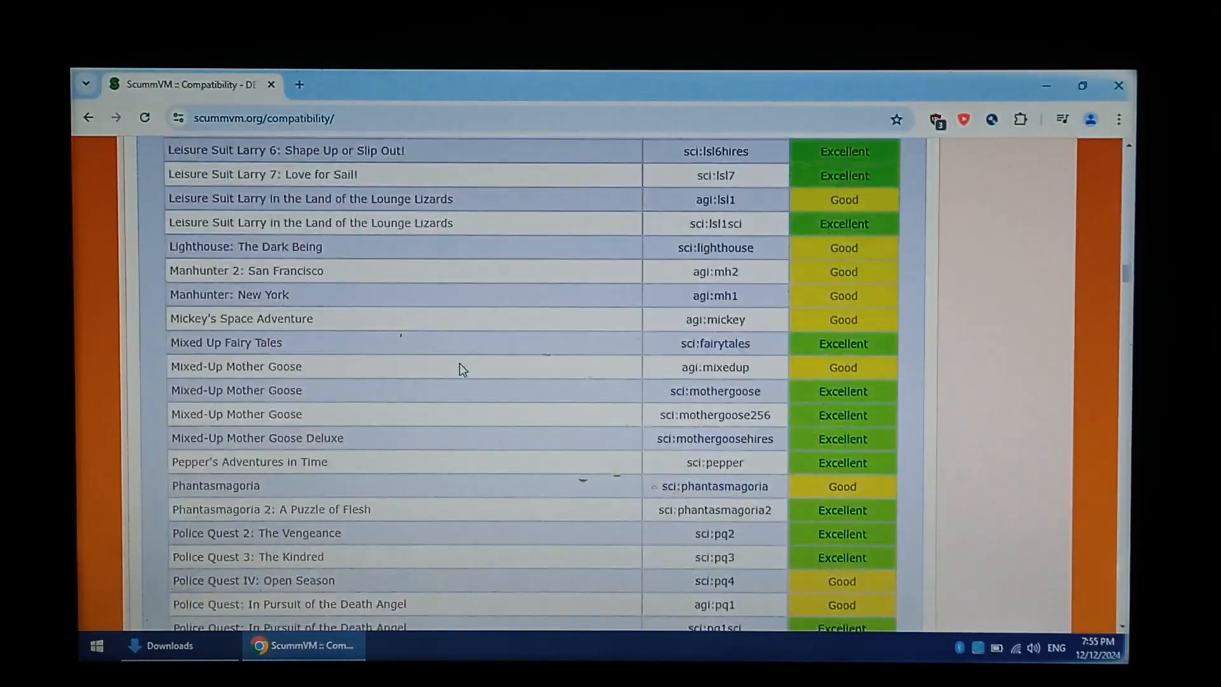
scroll(down, 3)
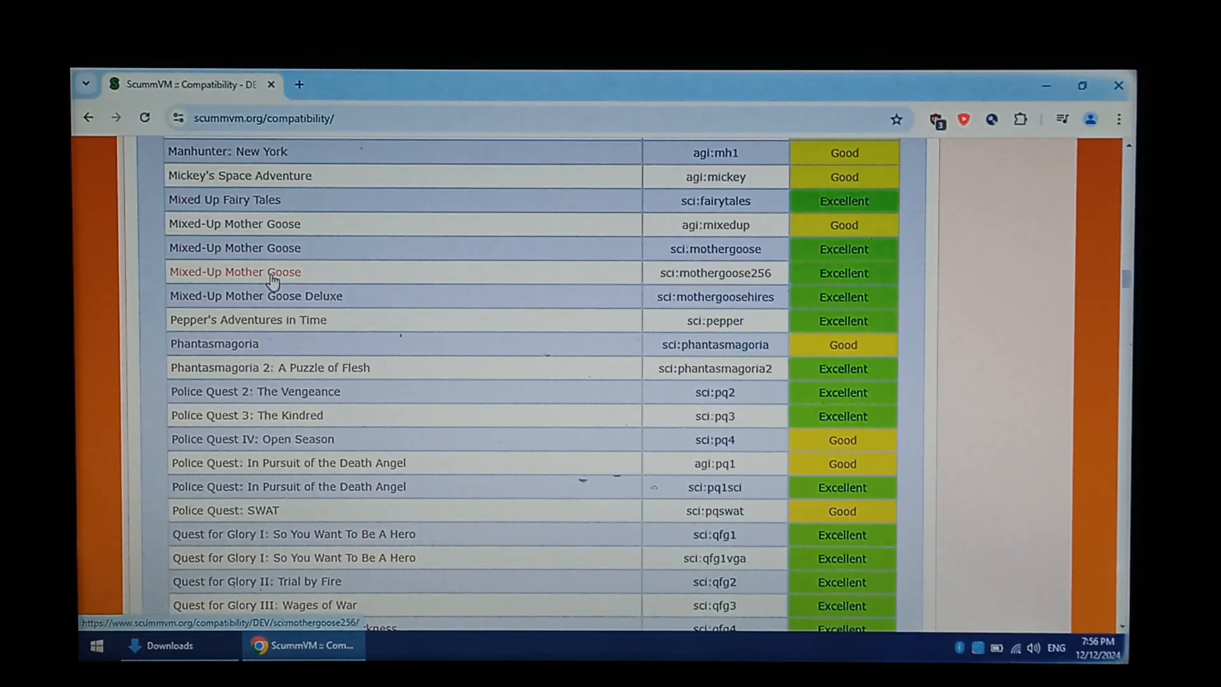
In a new tab, search 'mixed up mother goose download' and open the My Abandonware page
click(298, 84)
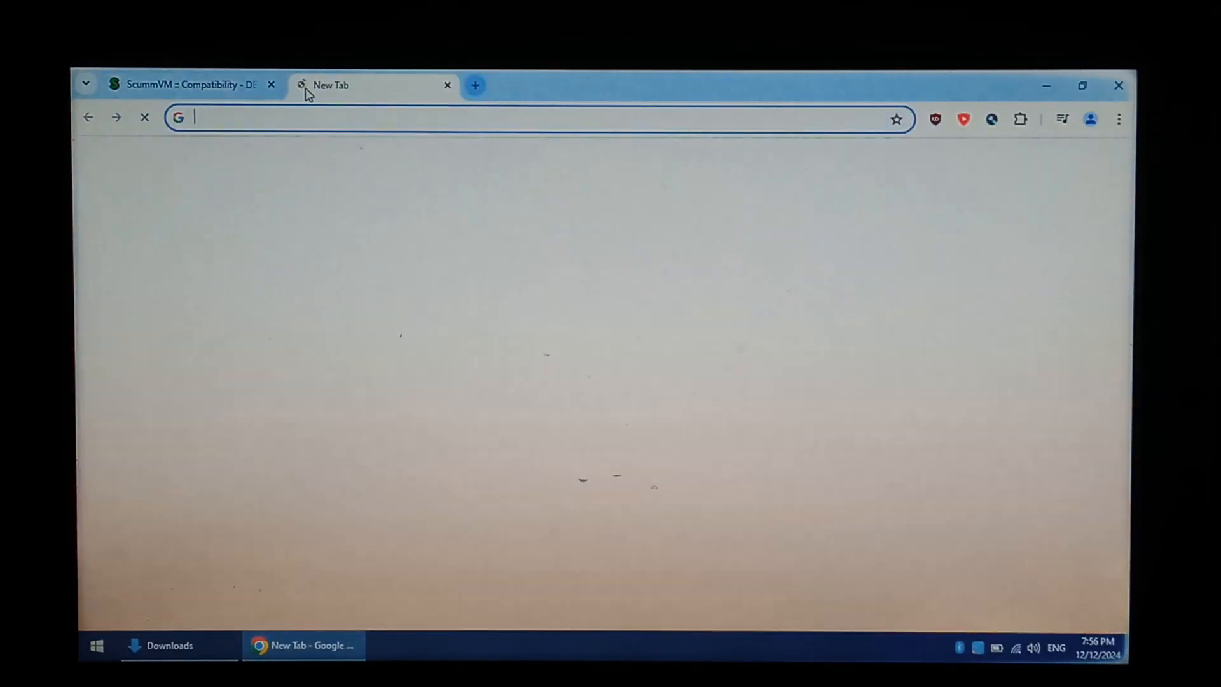
text(mixed)
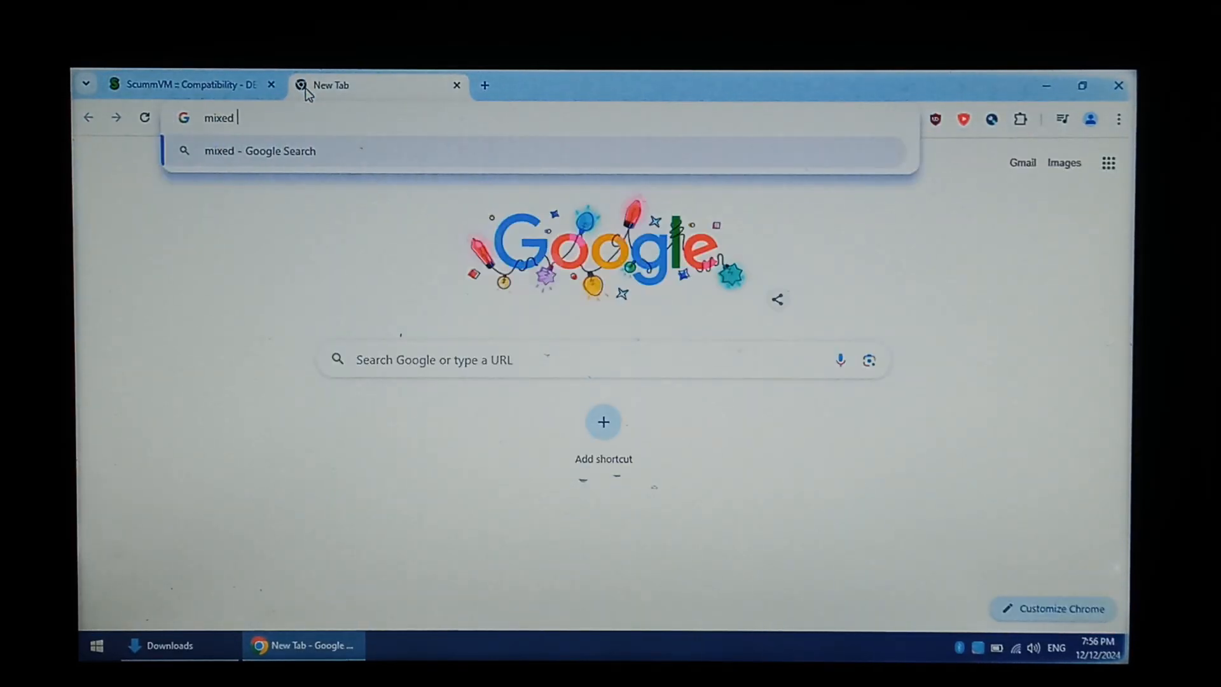
text(up mother goose down)
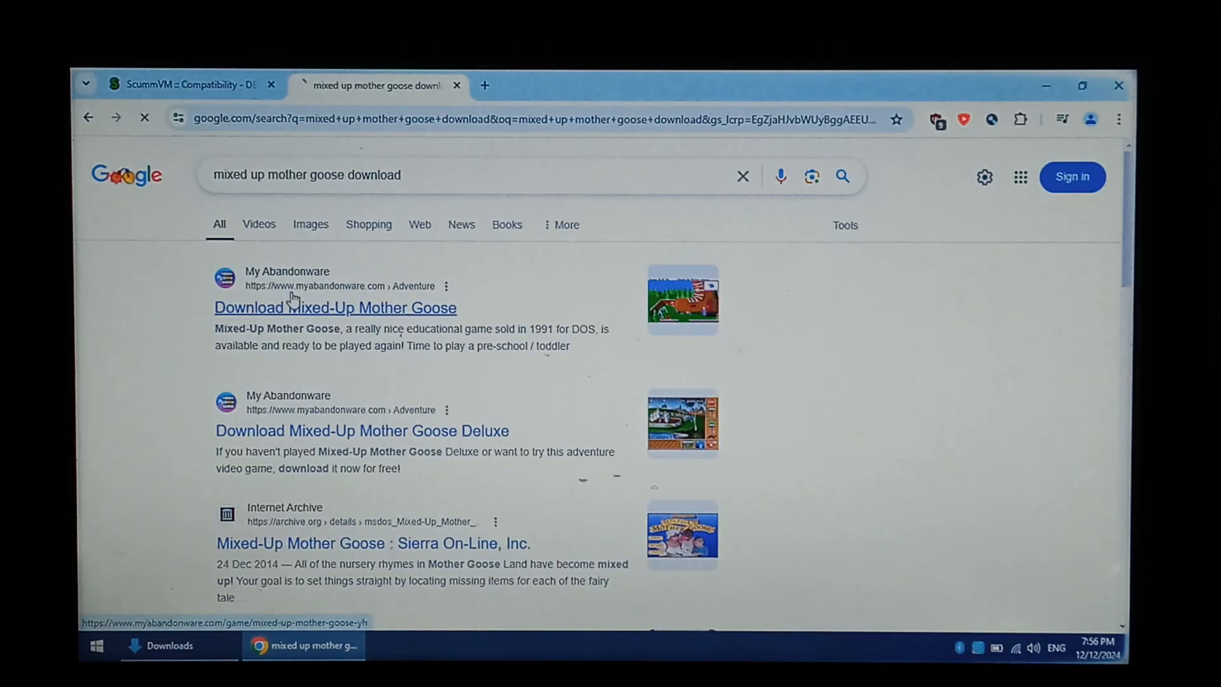
click(334, 306)
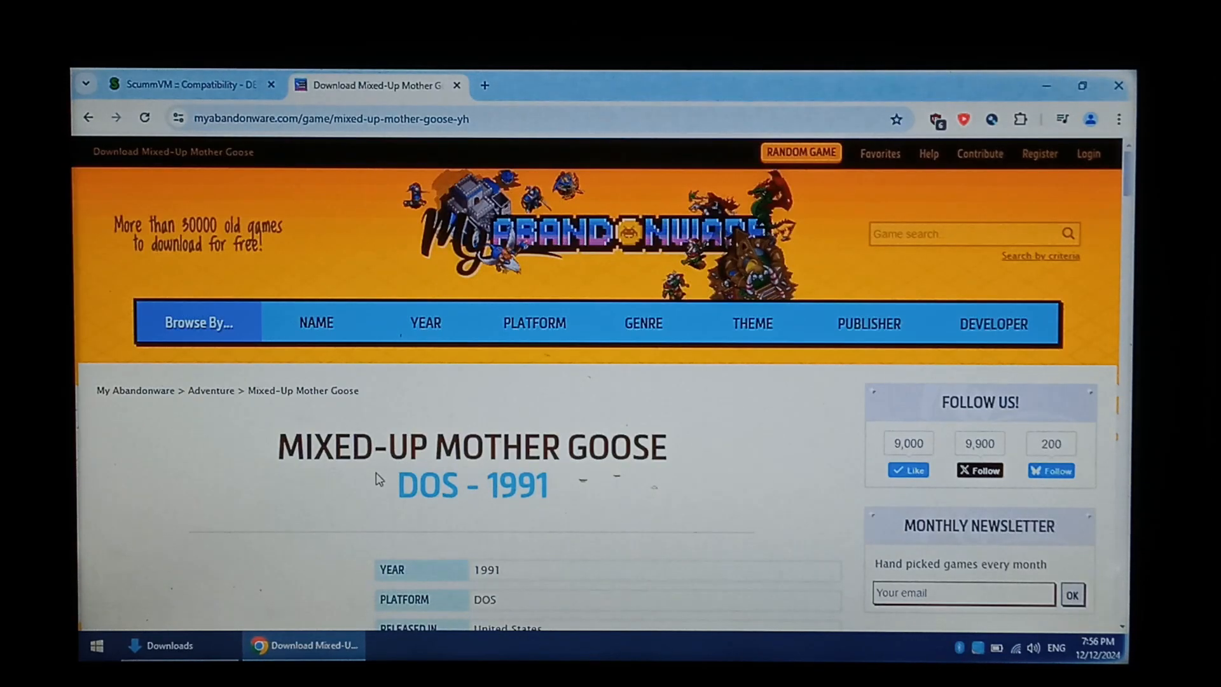
Download the DOS version of Mixed-Up Mother Goose from My Abandonware
scroll(down, 3)
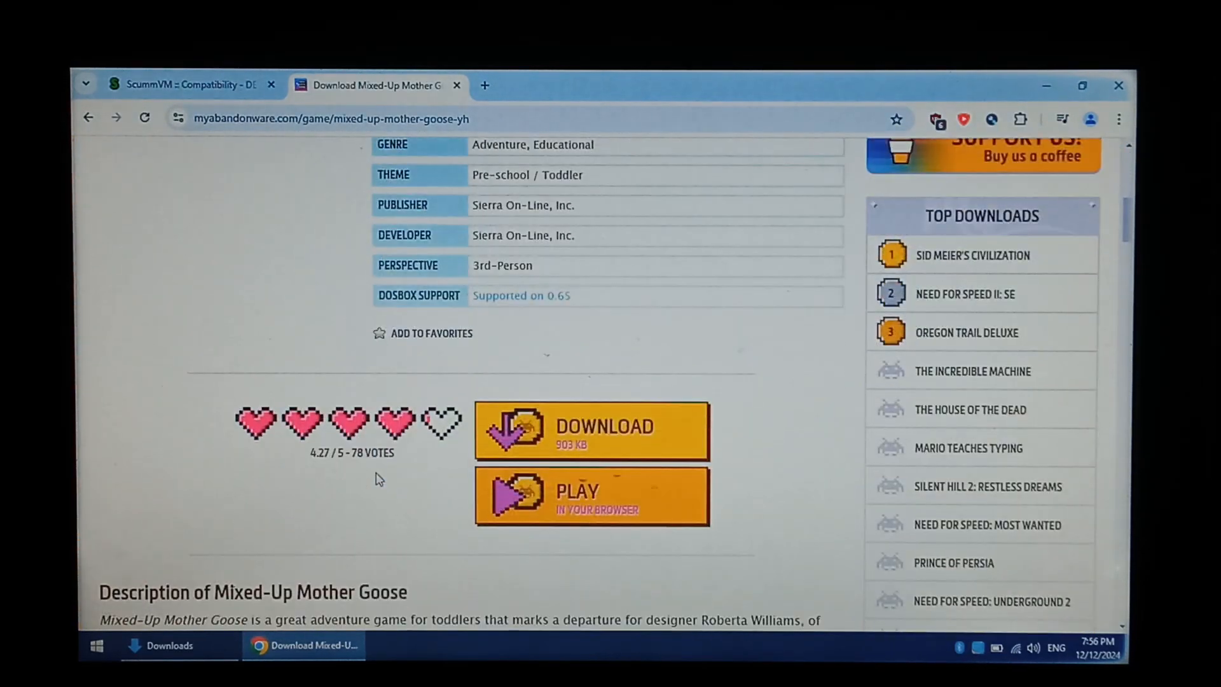
click(590, 430)
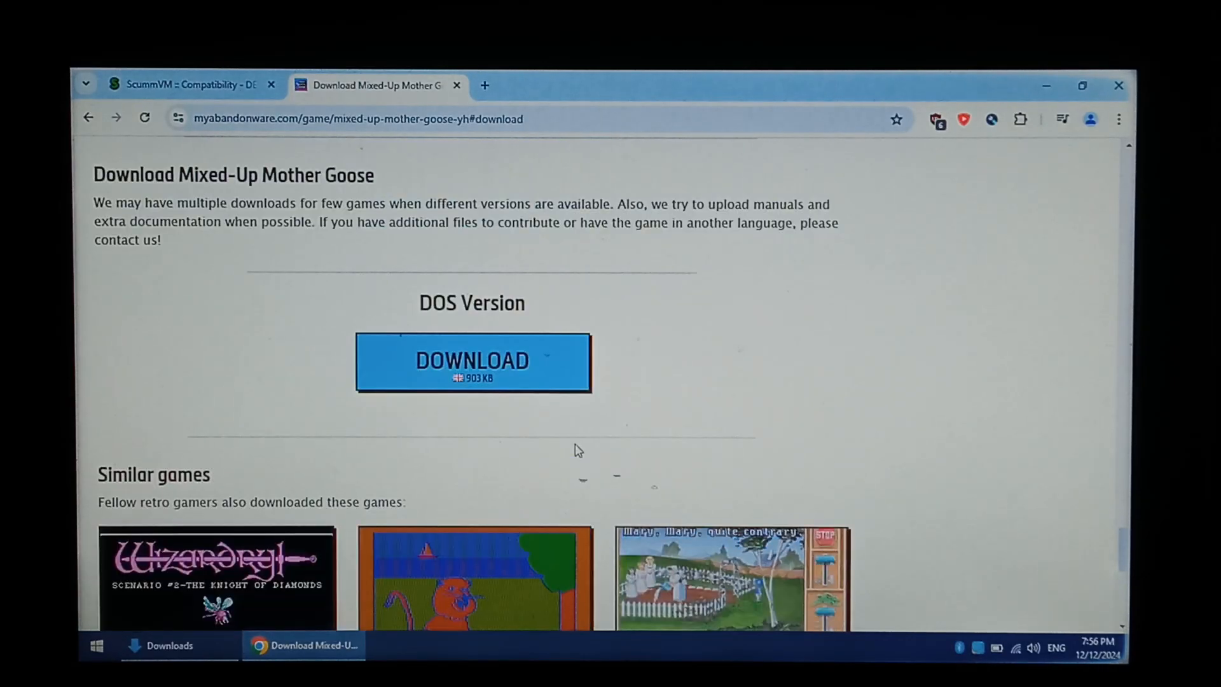
click(472, 362)
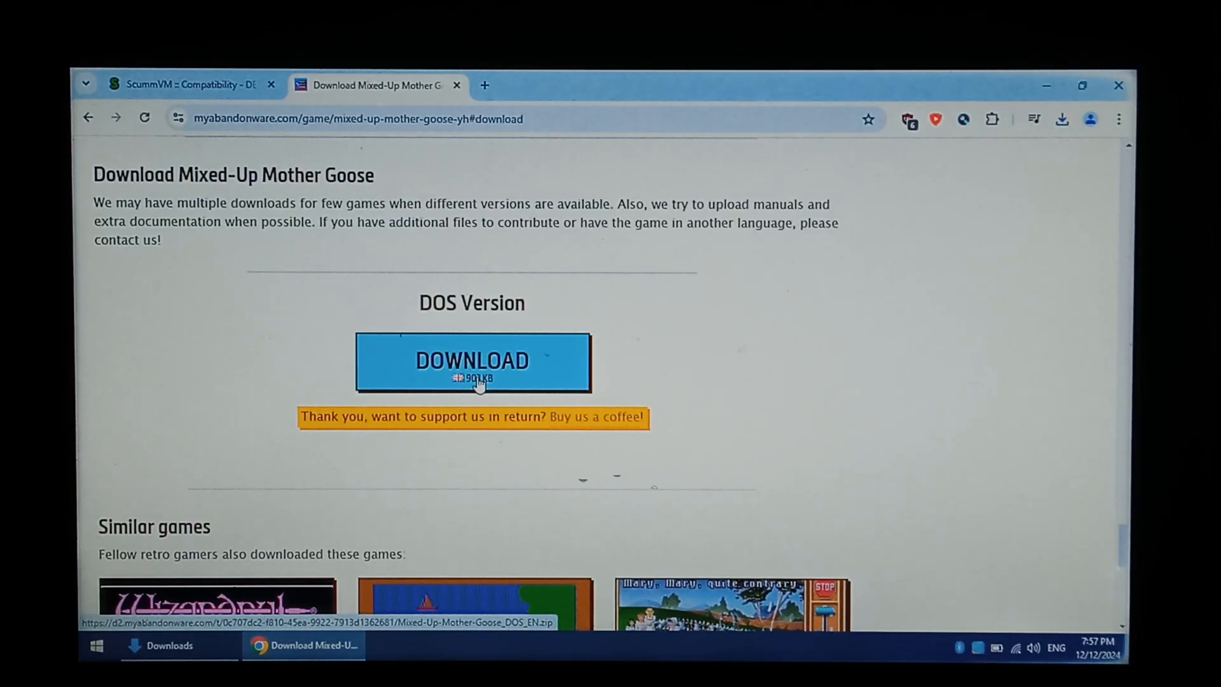
click(358, 119)
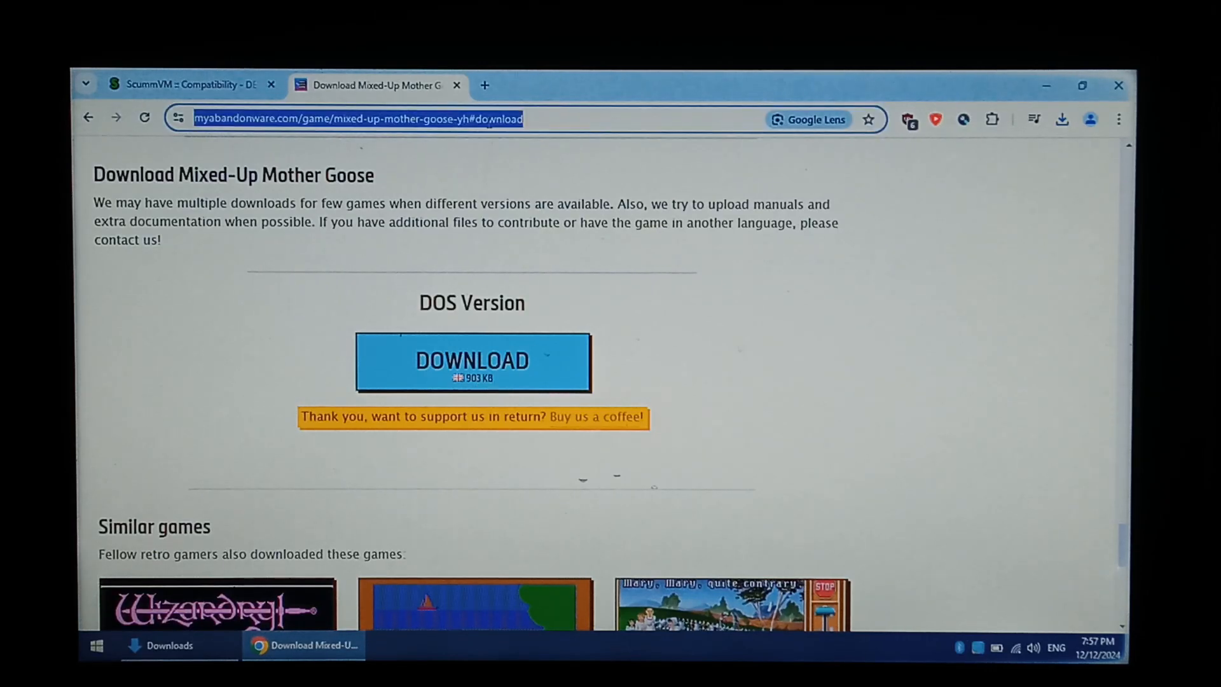
Search 'scummvm wiki mixed up mother goose' and open the ScummVM Wiki article
text(scummvm wiki mixed up mo)
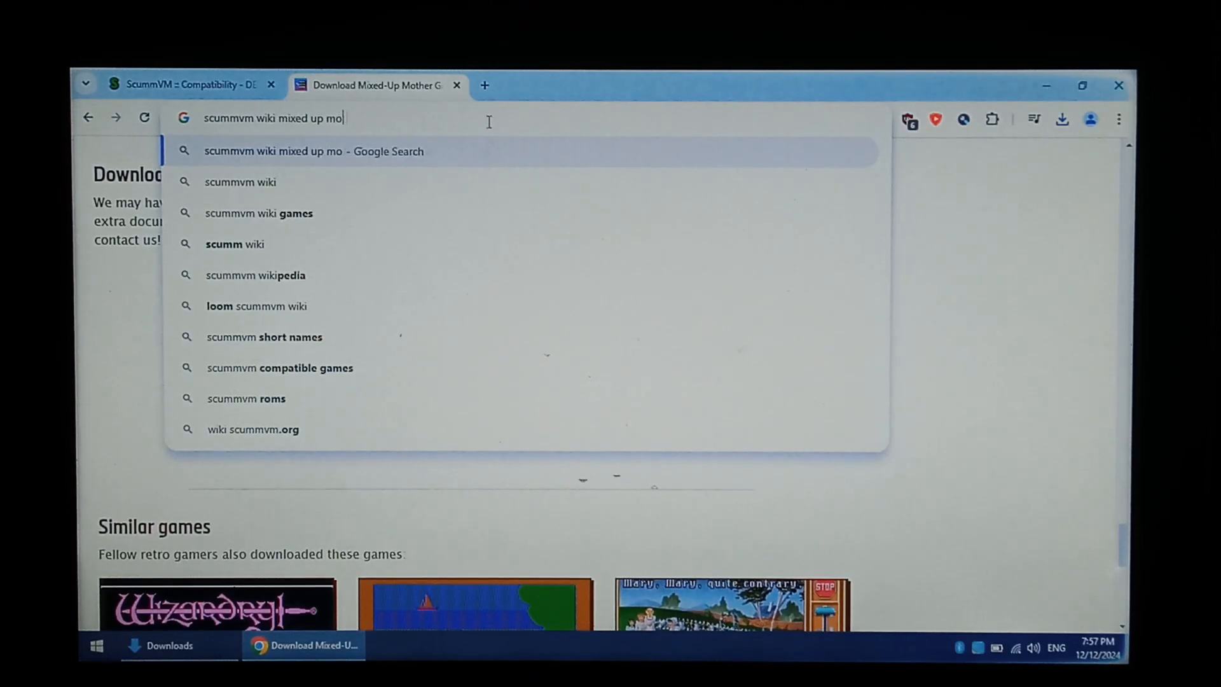
key(Return)
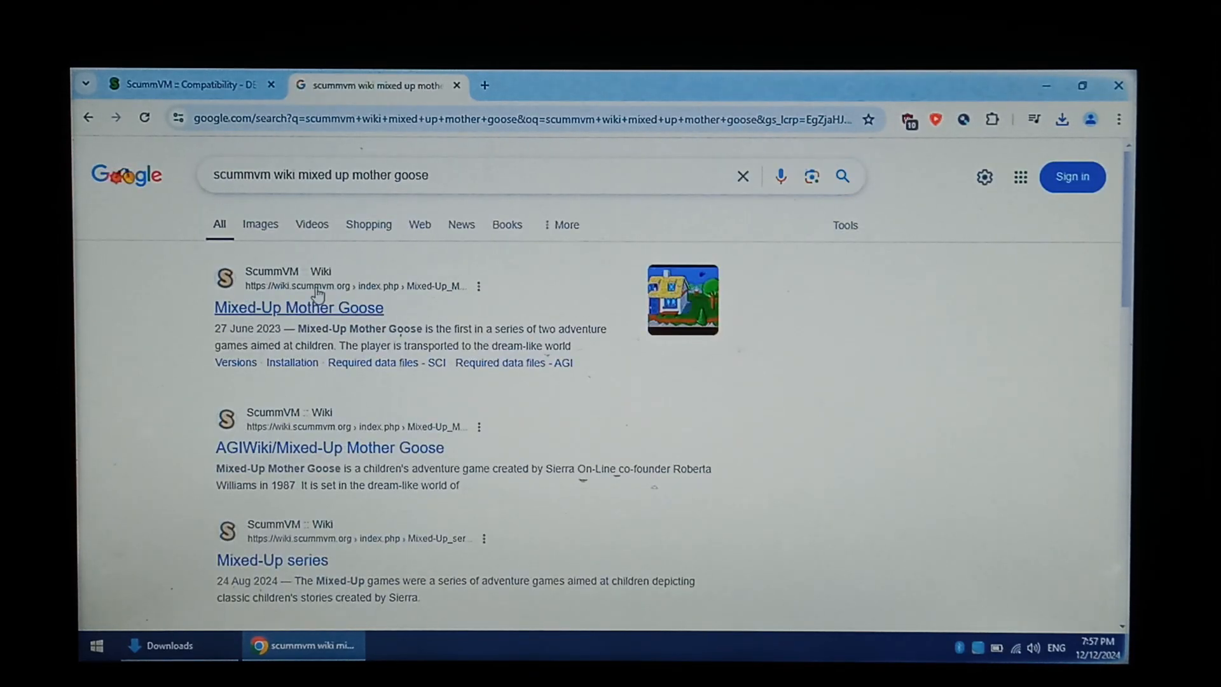
click(298, 307)
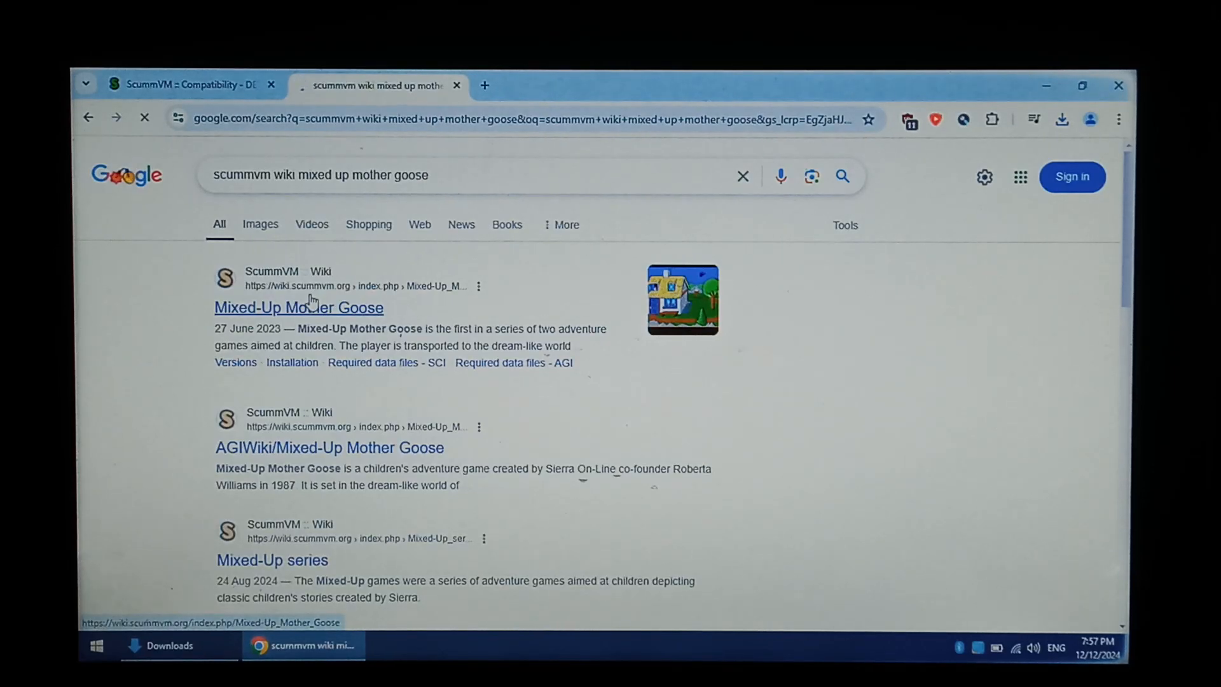
click(298, 306)
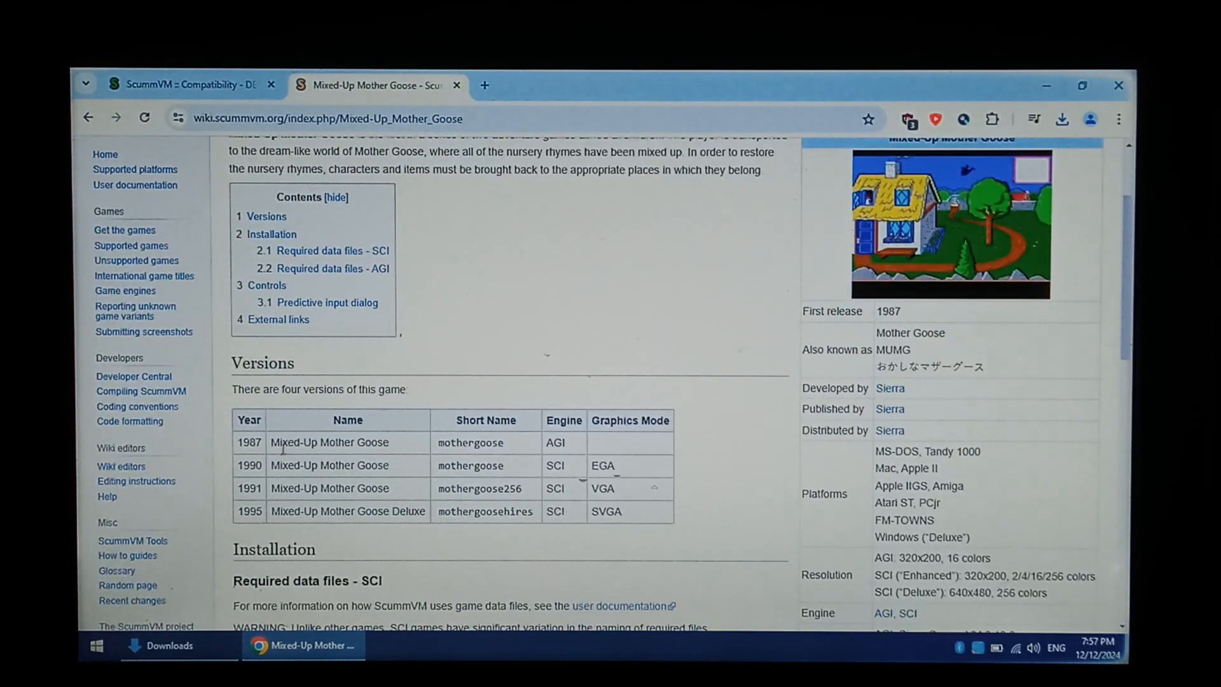
Match the 1991 VGA short name mothergoose256 against the compatibility list's game ID
double_click(249, 488)
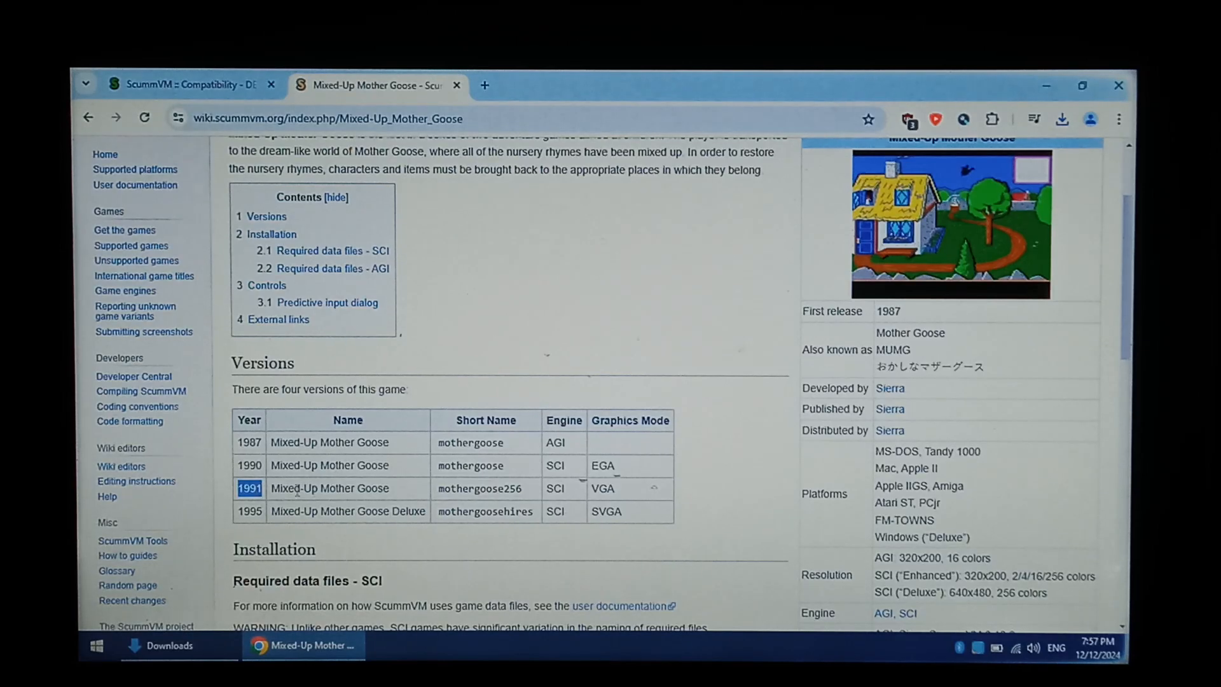
scroll(down, 3)
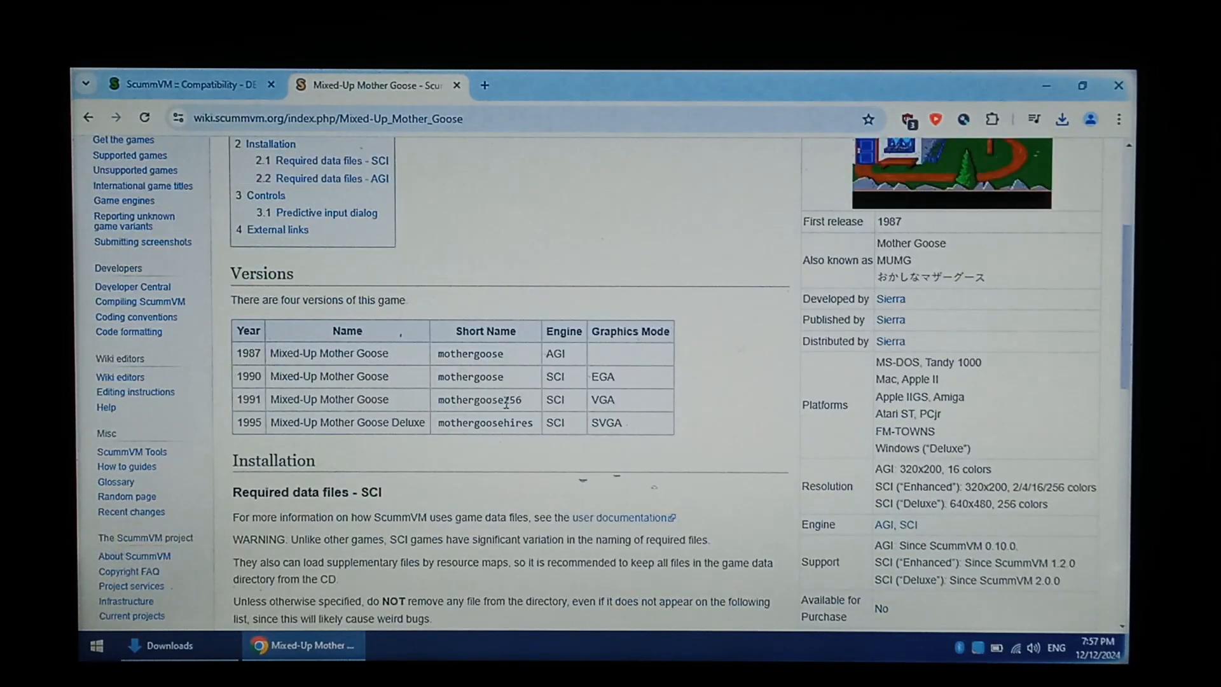
double_click(476, 399)
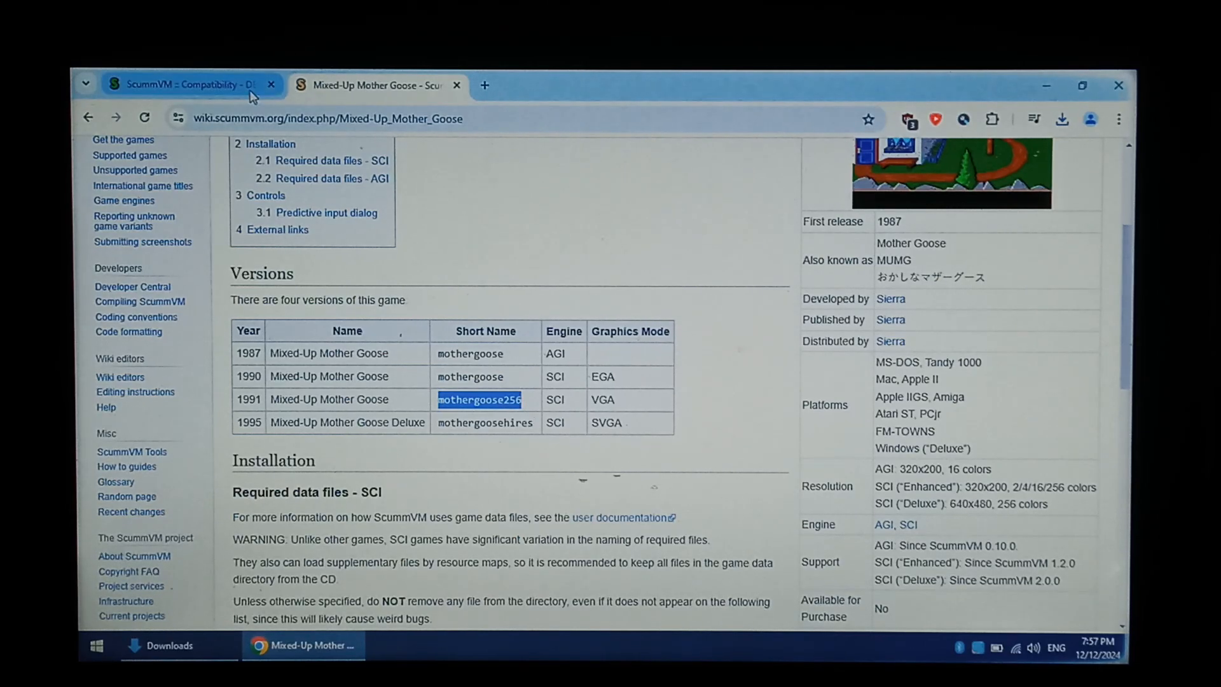
click(187, 84)
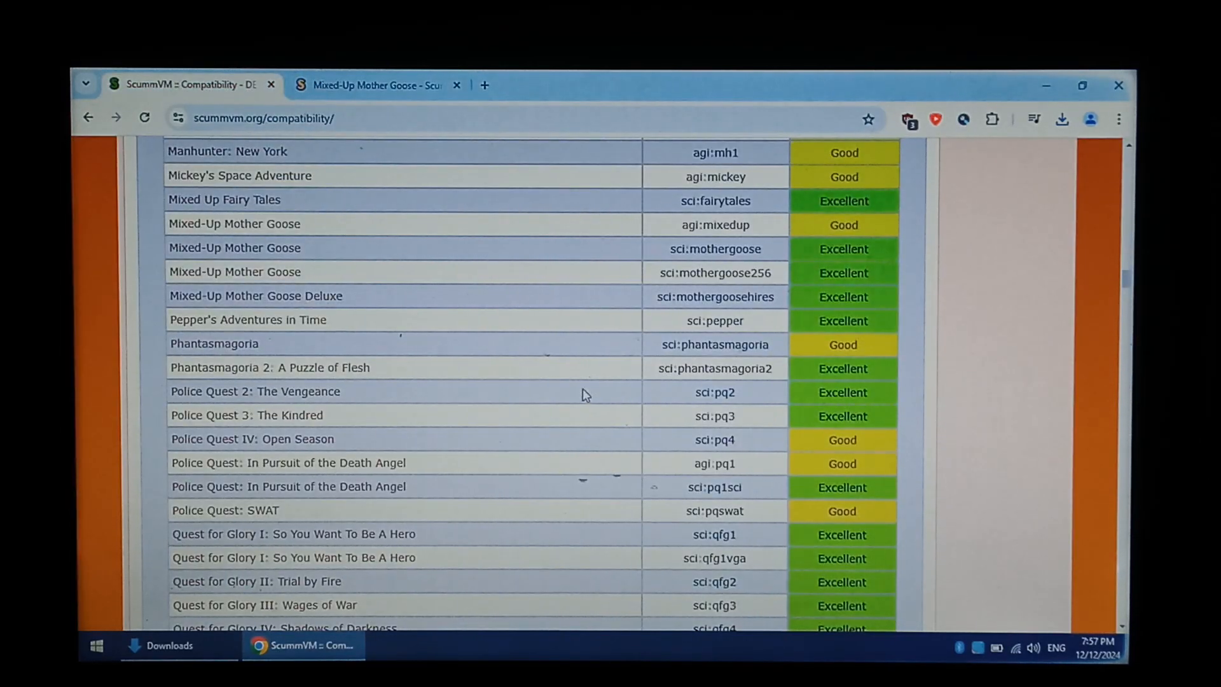
double_click(725, 273)
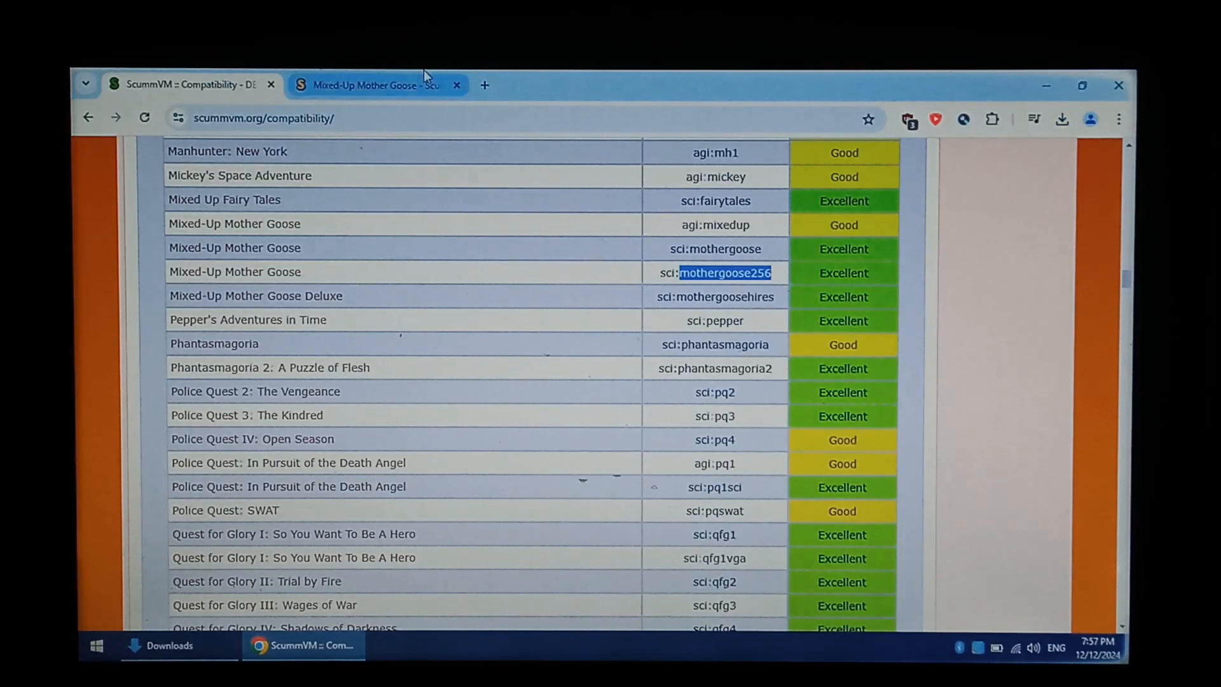
click(366, 84)
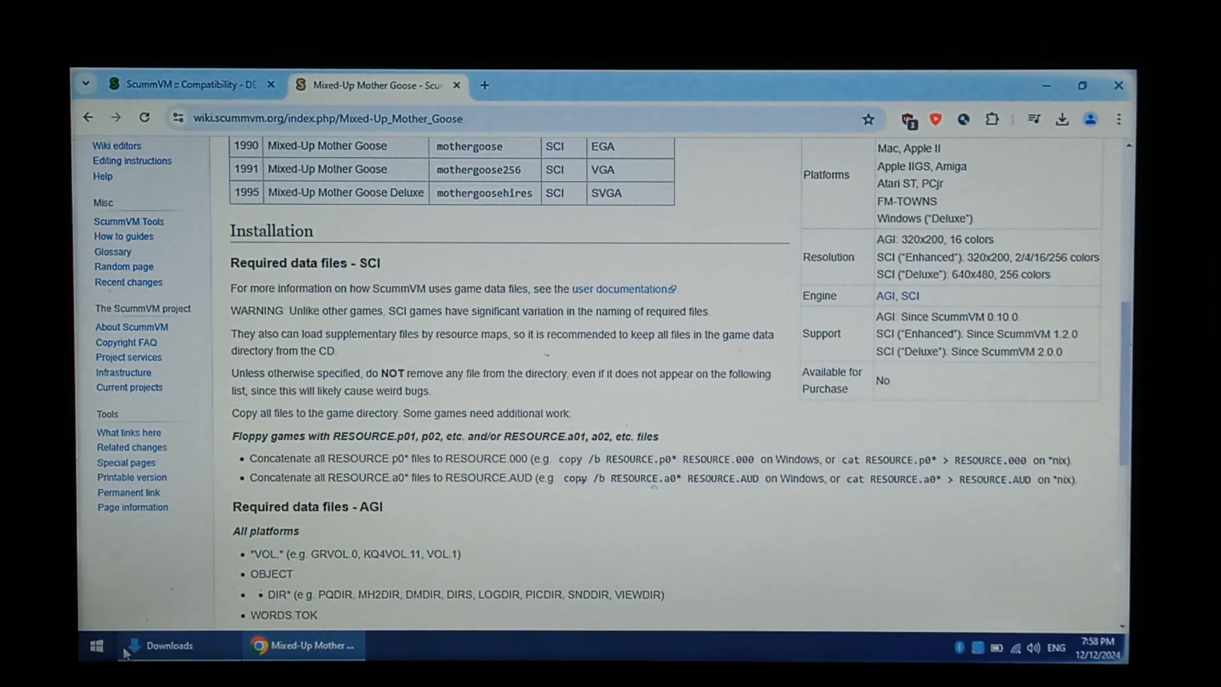
Extract the Mixed-Up-Mother-Goose_DOS_EN zip from Downloads with 7-Zip and open its MG folder
click(168, 644)
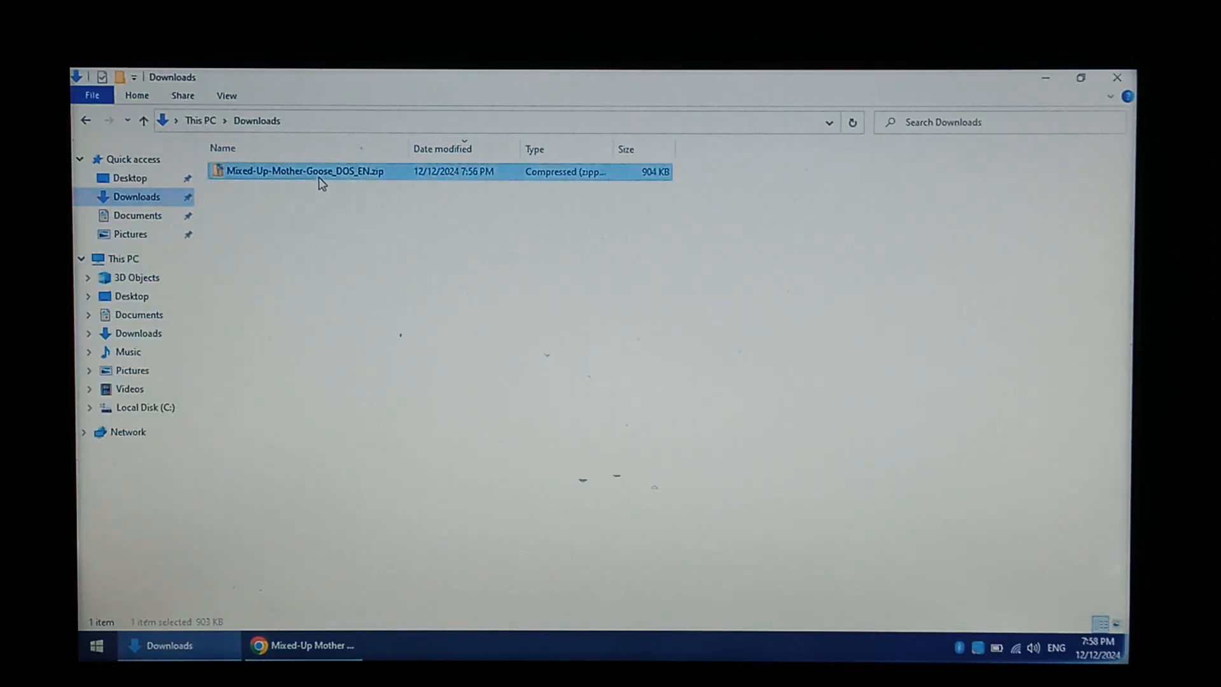
right_click(304, 170)
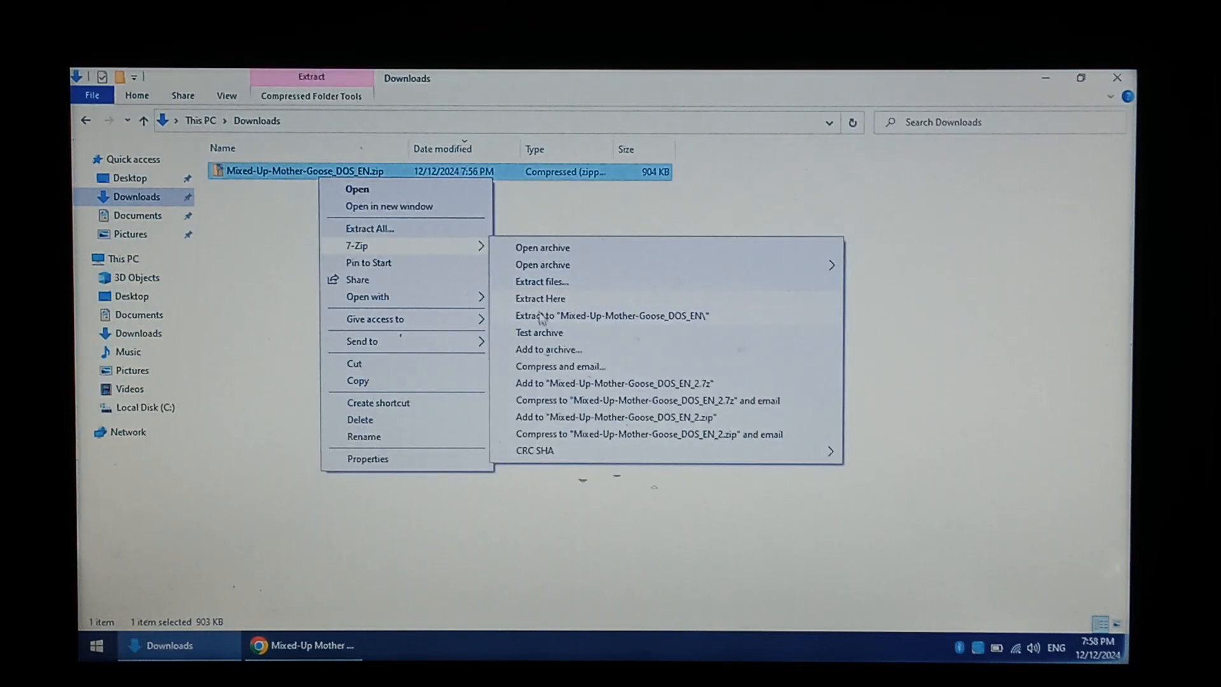
click(612, 316)
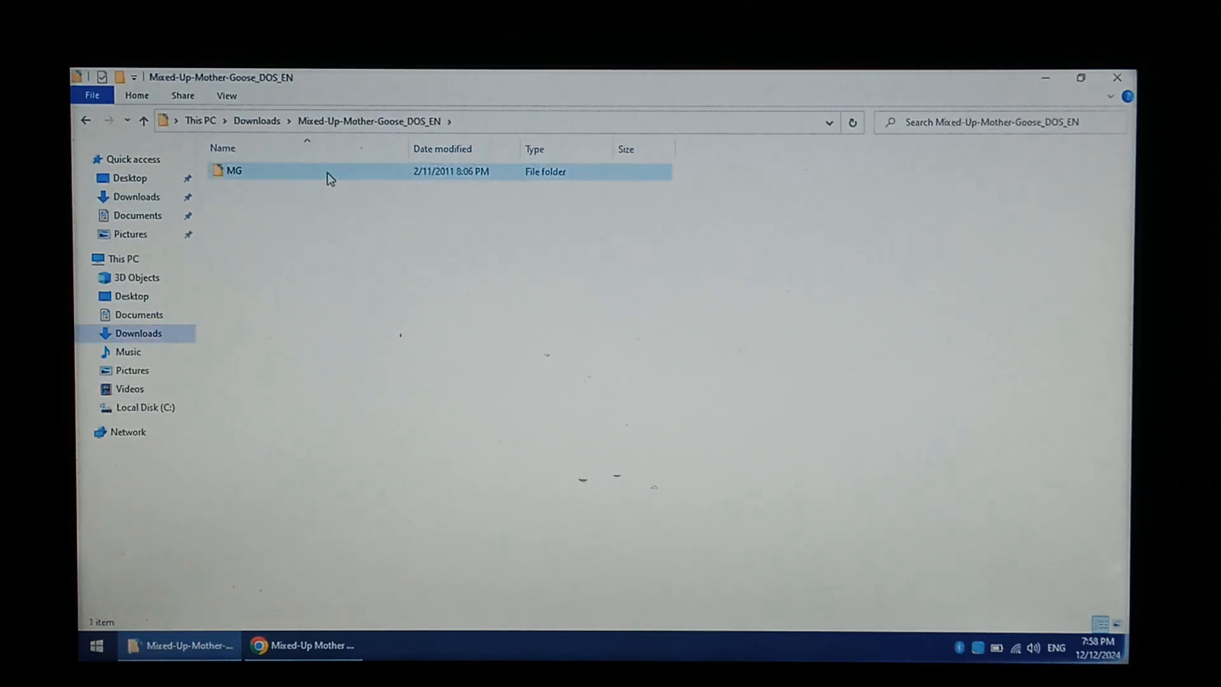
double_click(233, 171)
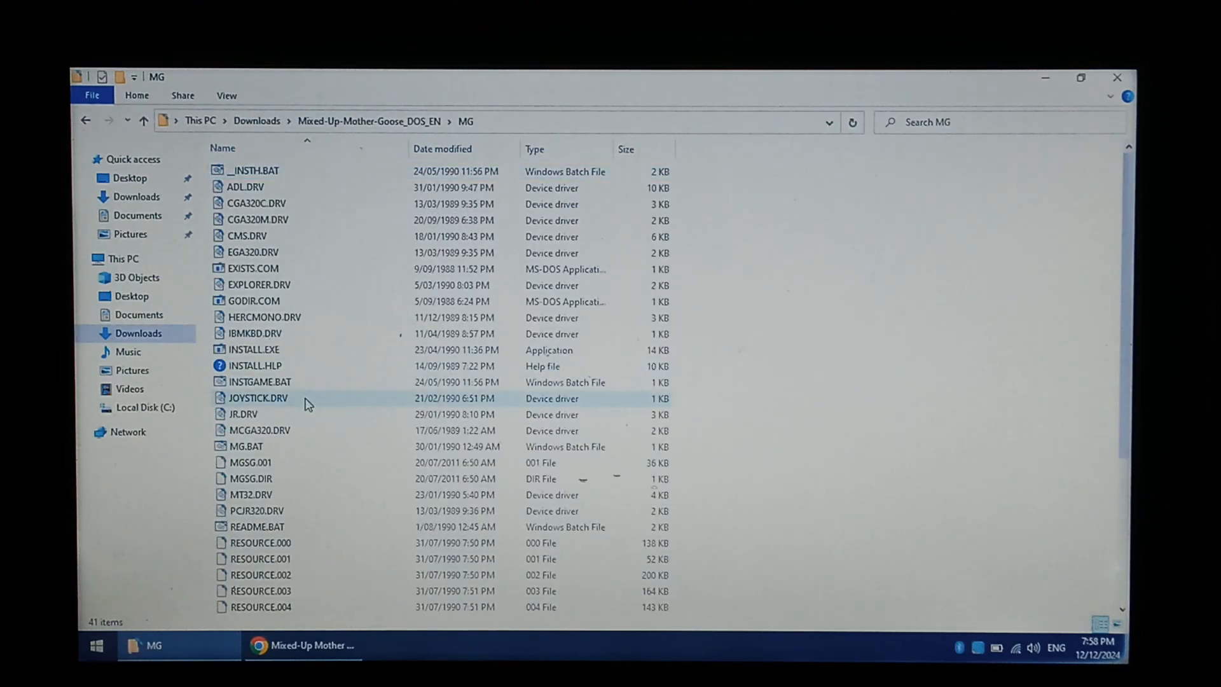
scroll(down, 3)
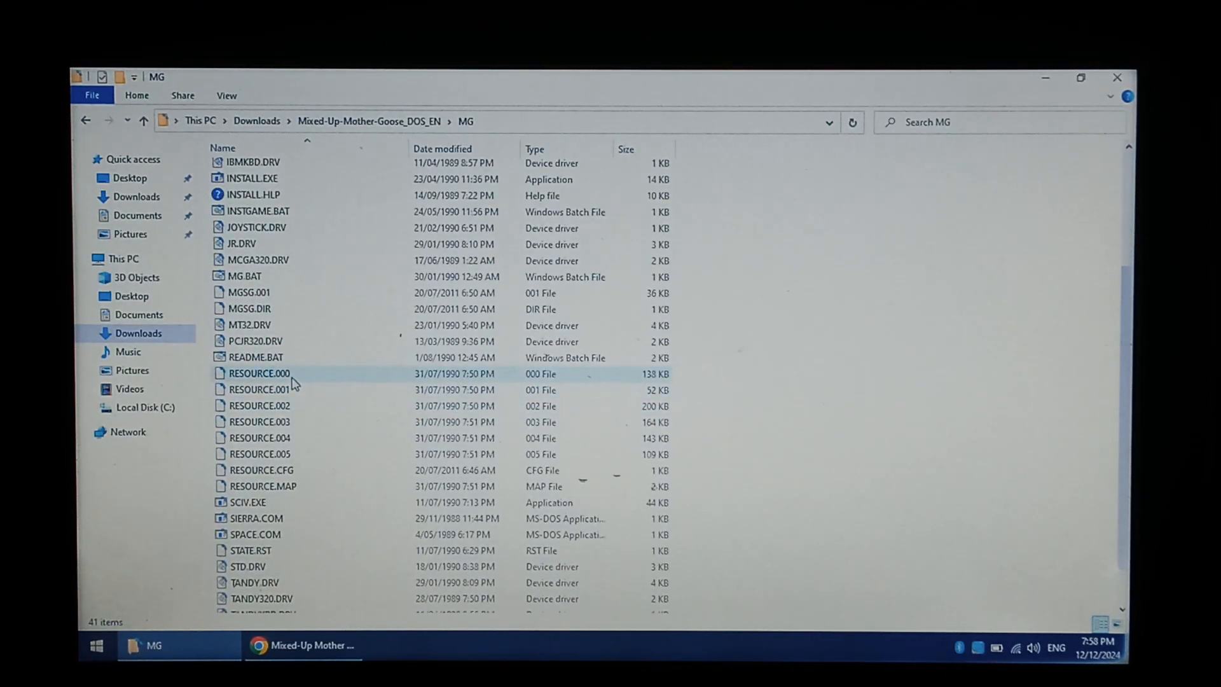
click(259, 373)
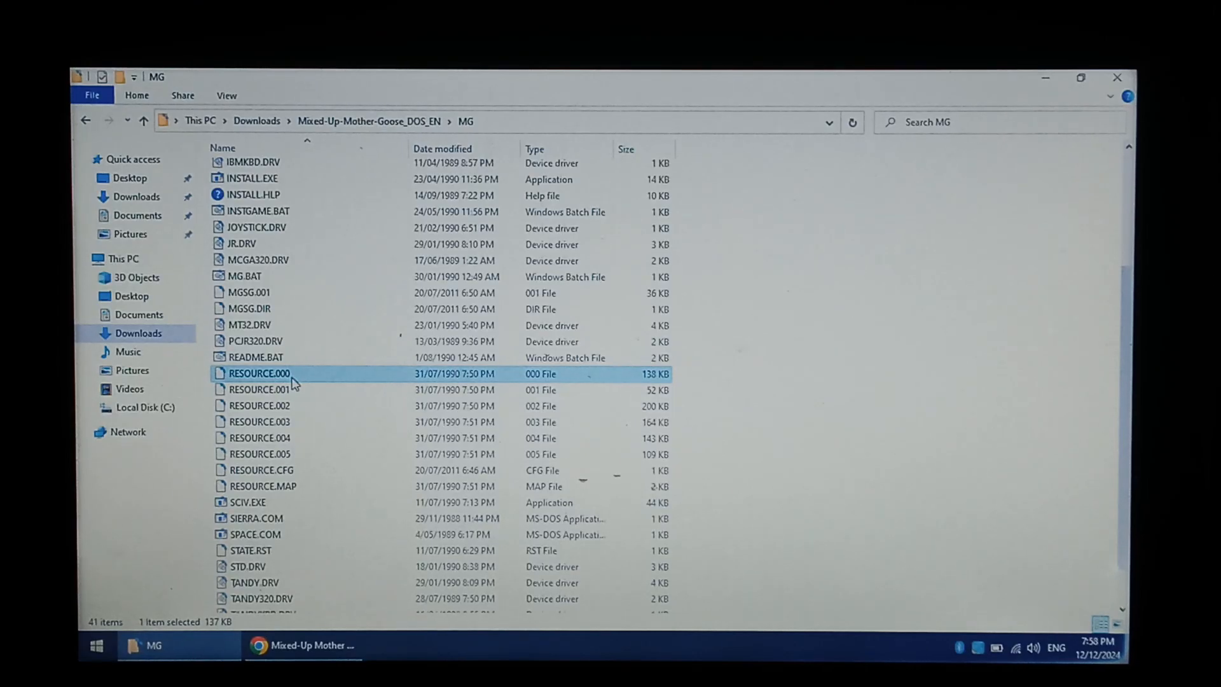
click(302, 644)
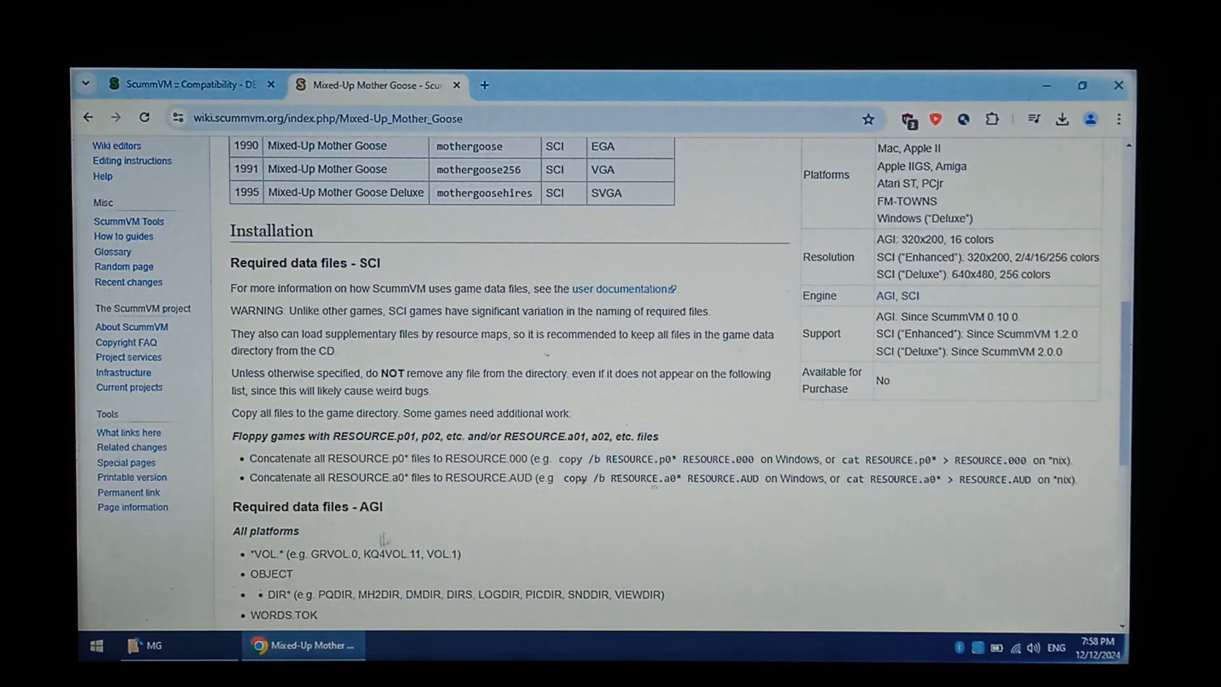
click(148, 644)
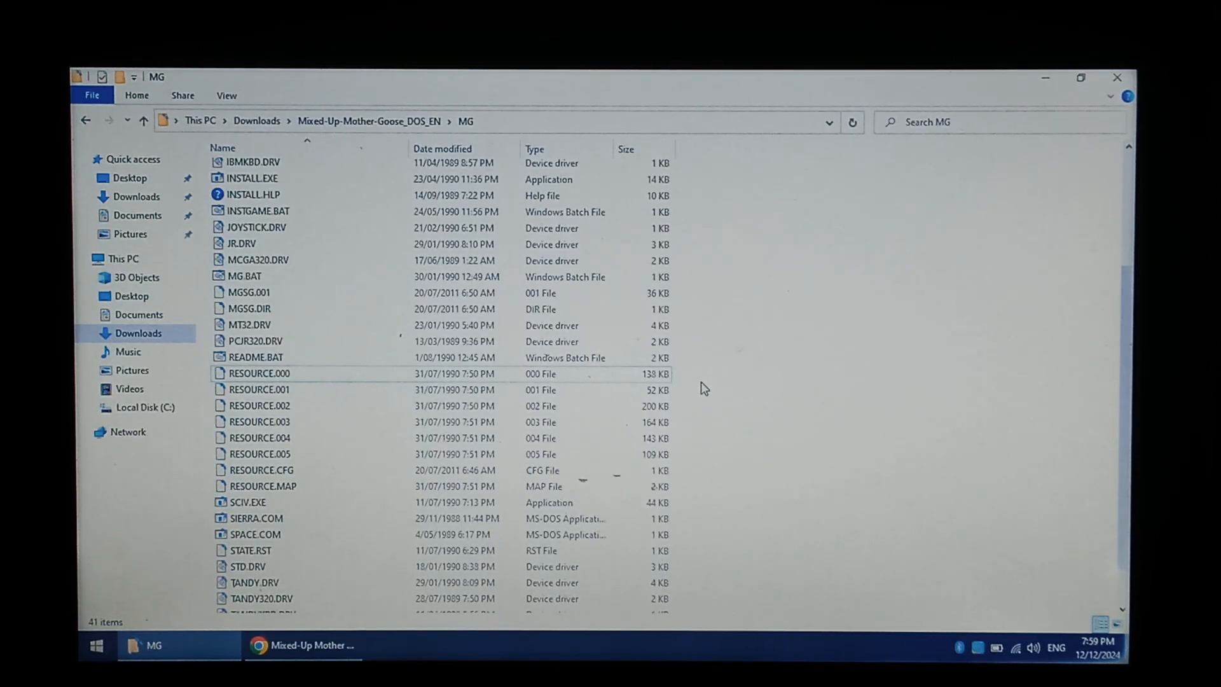
click(95, 646)
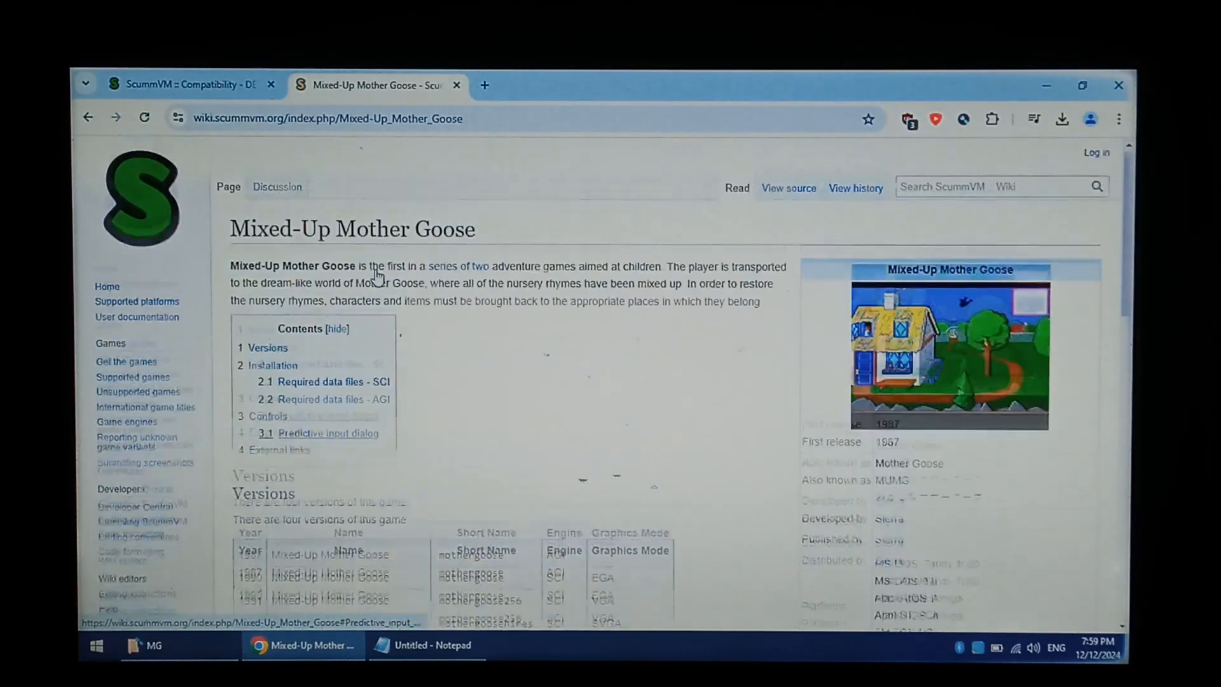
Select the 1991 VGA short name mothergoose256 in the wiki Versions table
scroll(down, 3)
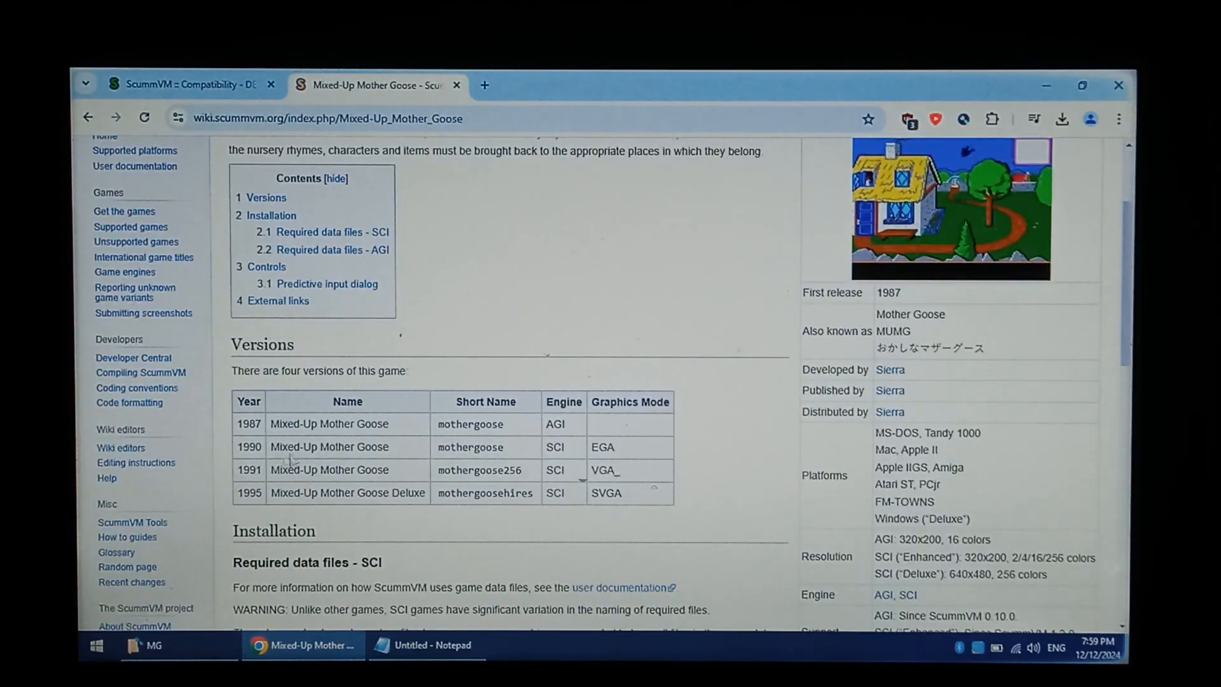
double_click(248, 469)
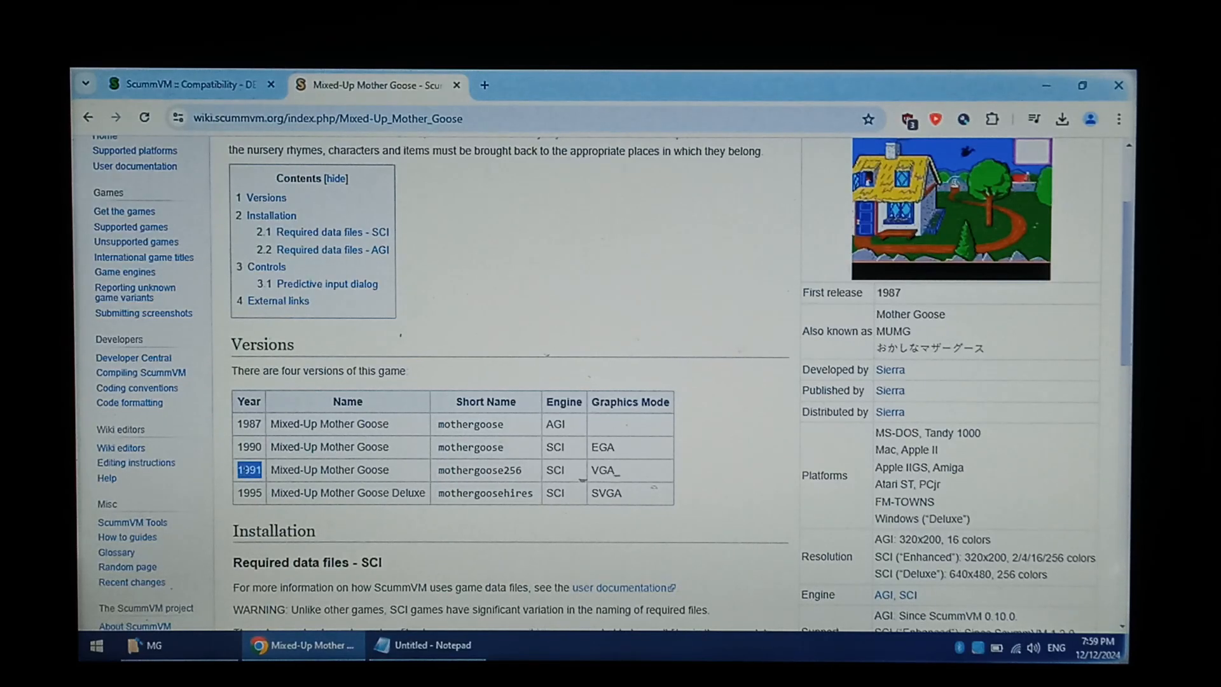
double_click(479, 469)
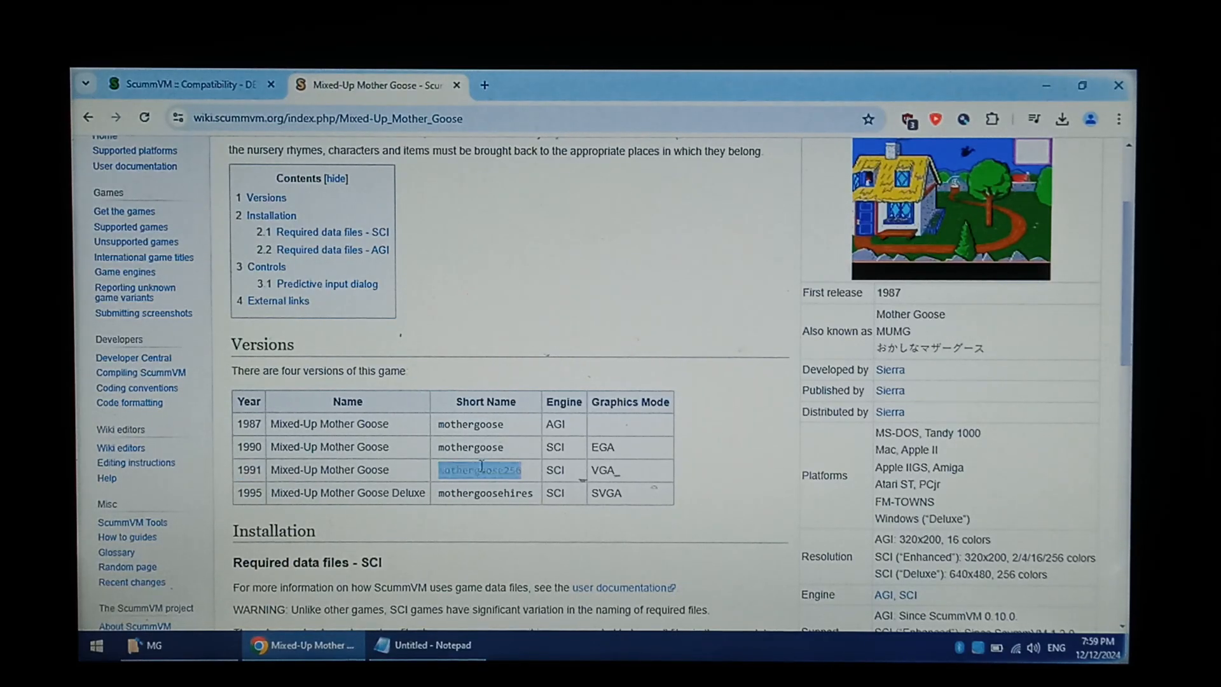
double_click(478, 469)
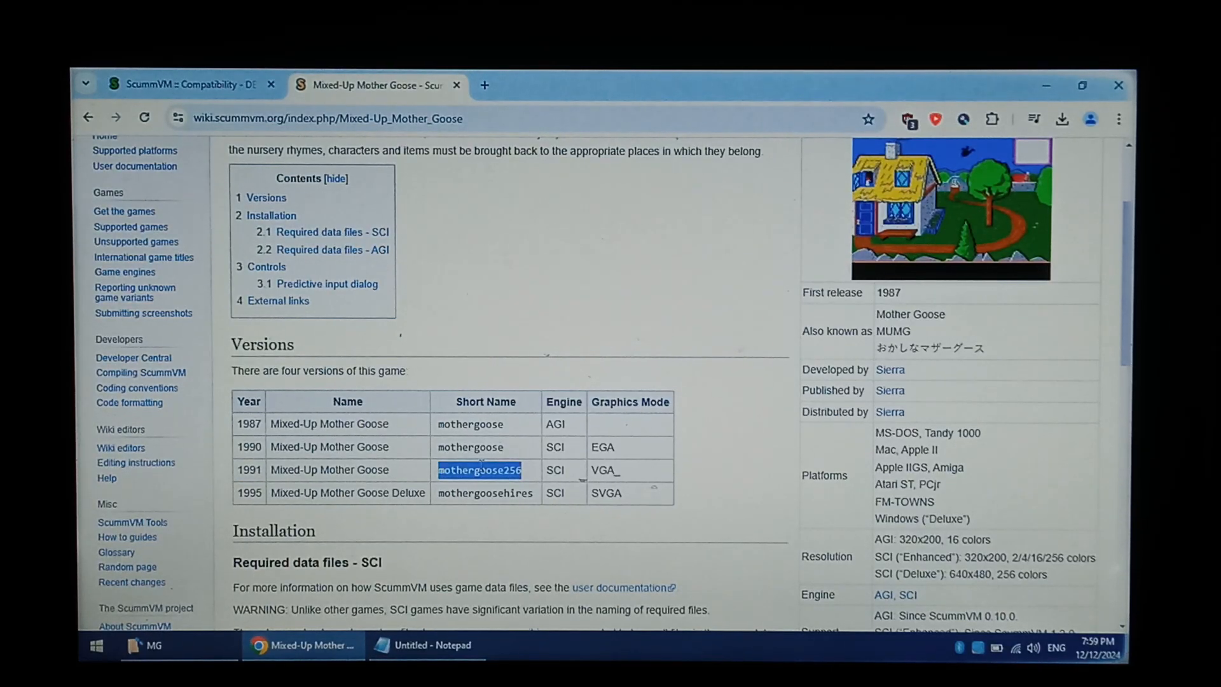
click(426, 644)
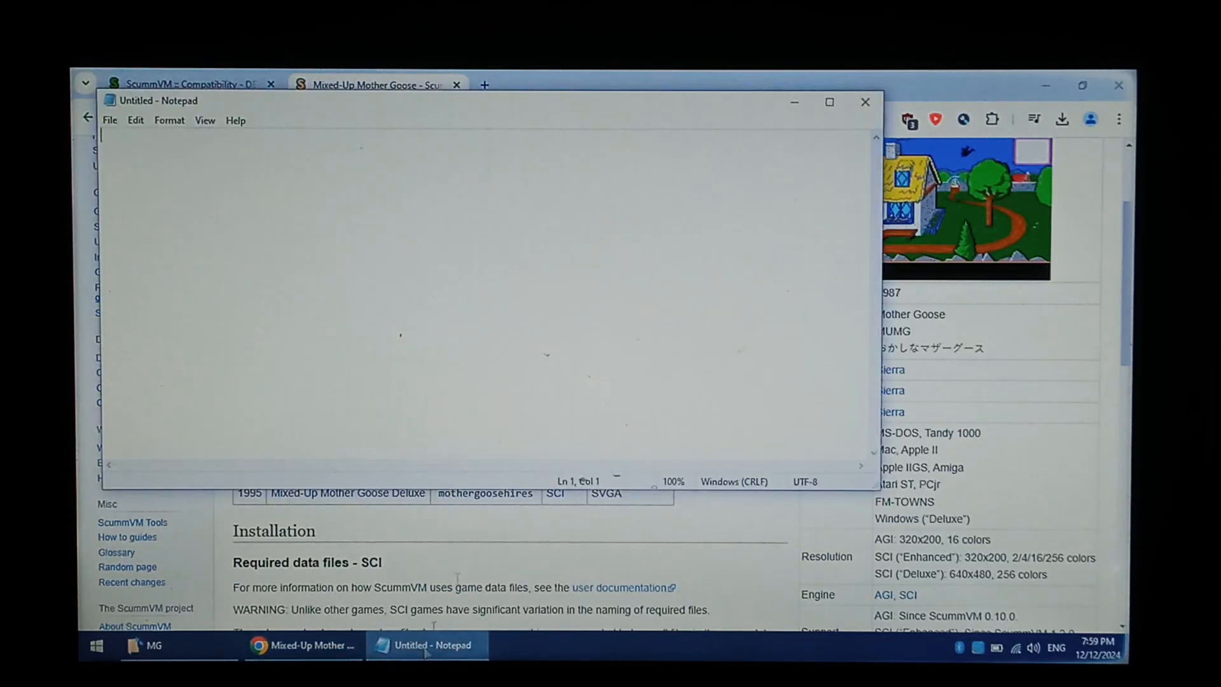
text(mothergoose256)
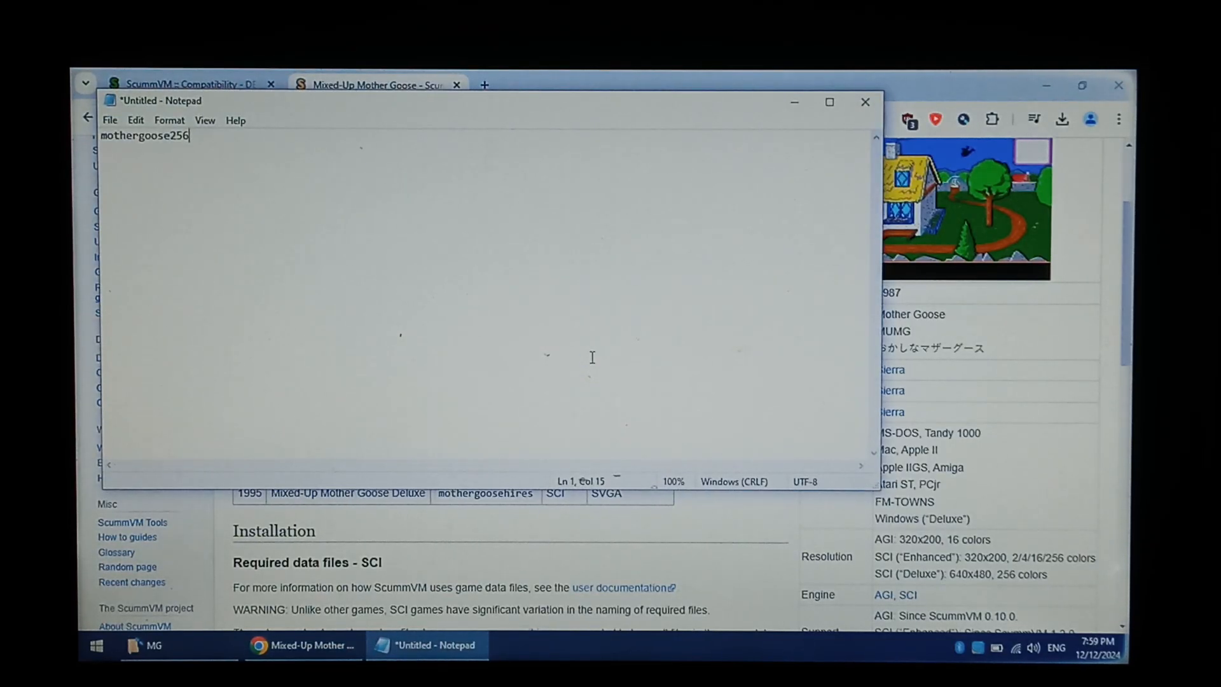
key(ctrl+s)
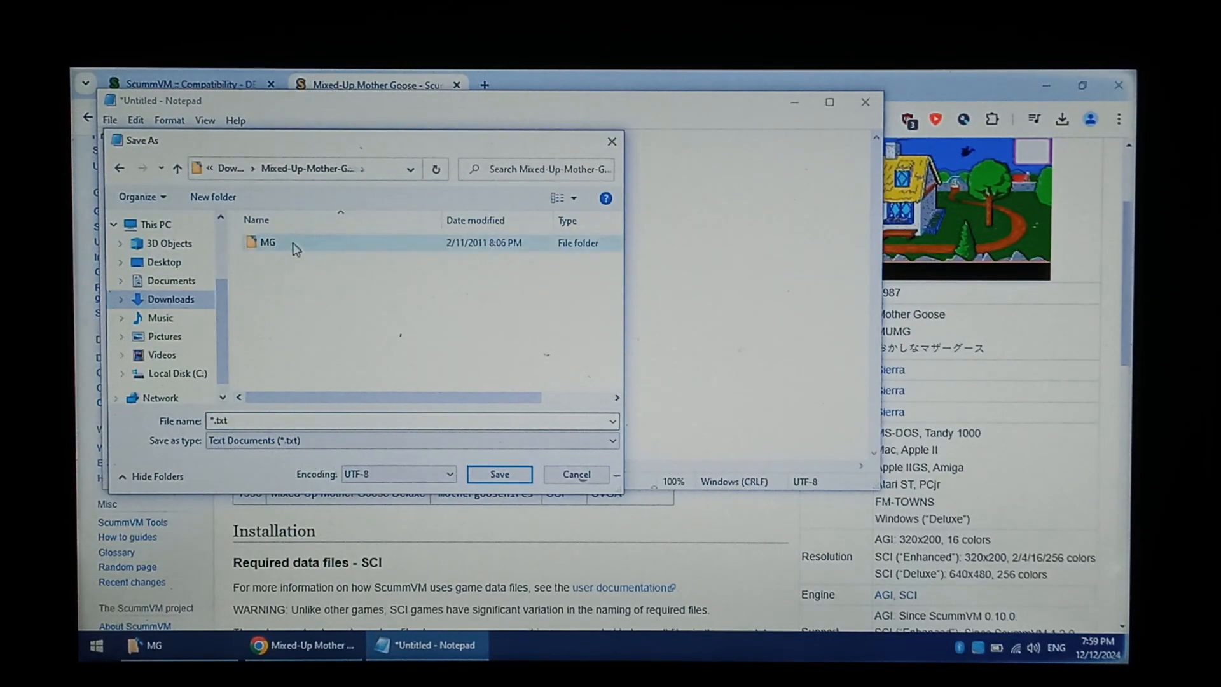
Save the note as mothergoose256.scummvm in the MG folder with type All Files
double_click(268, 242)
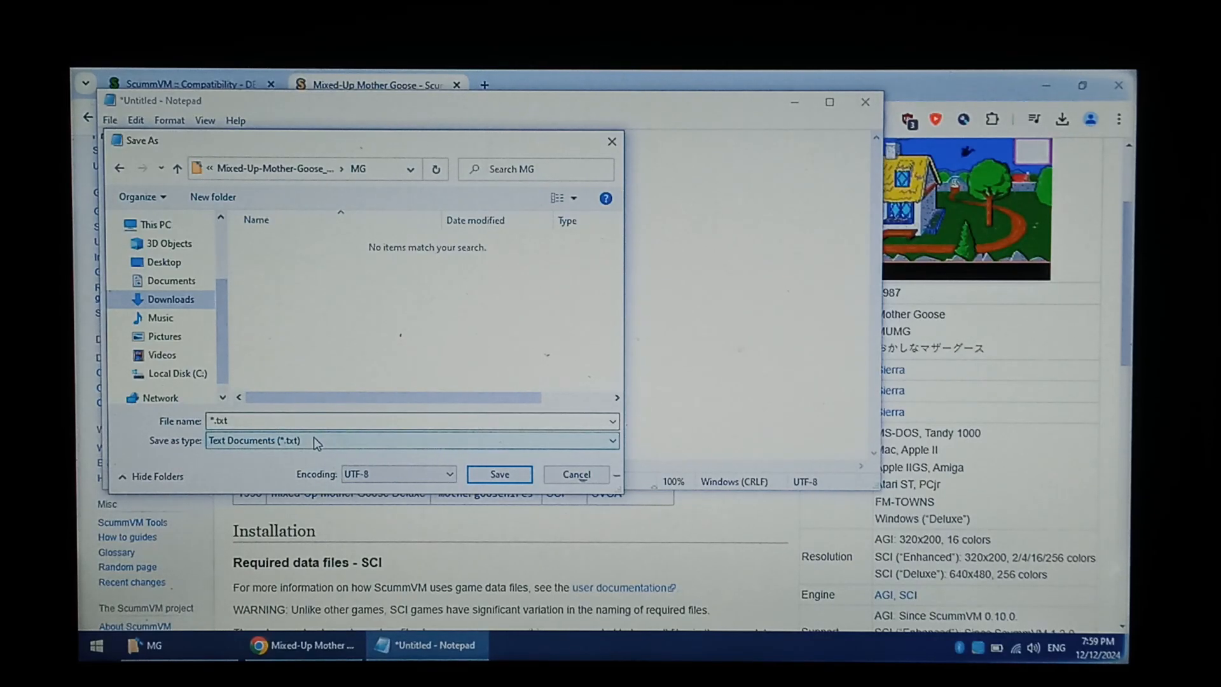
click(411, 440)
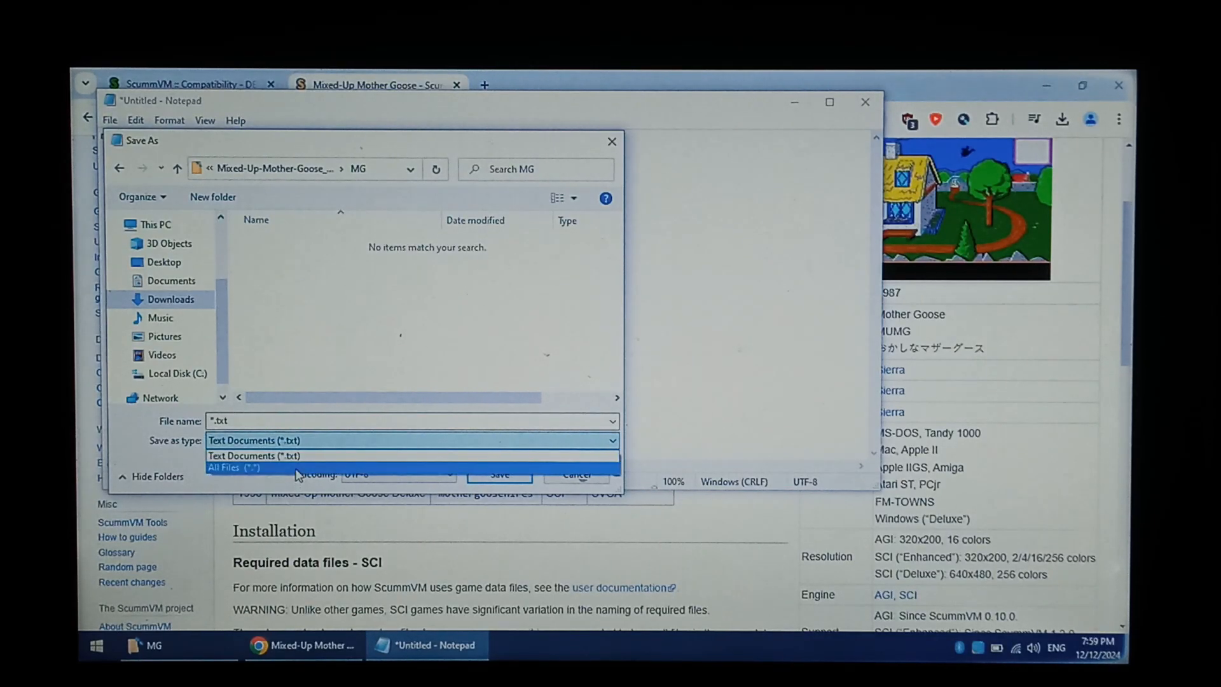
click(235, 467)
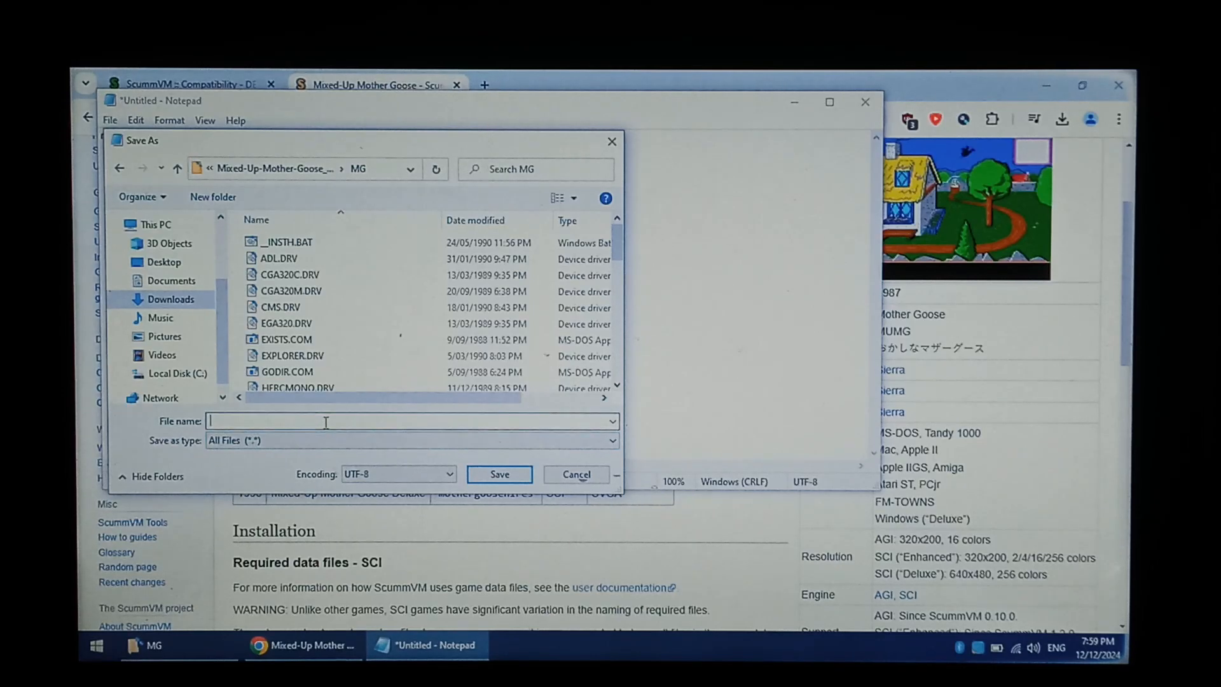
text(mothergoose256)
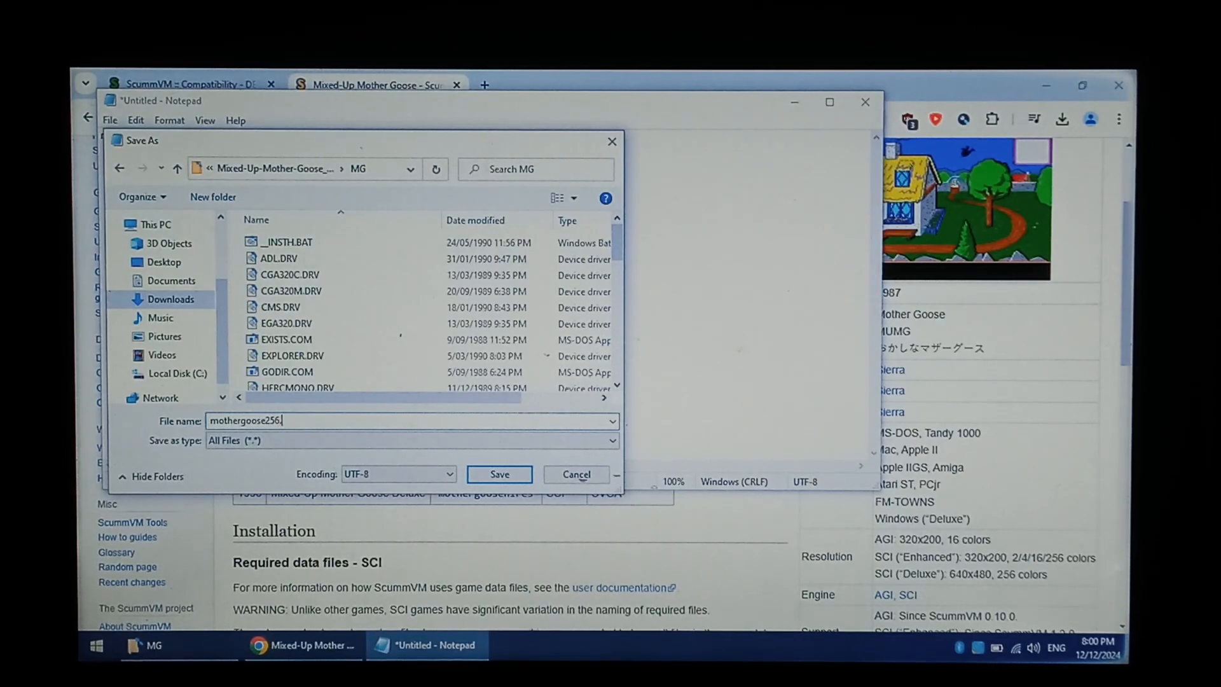
text(.scummvm)
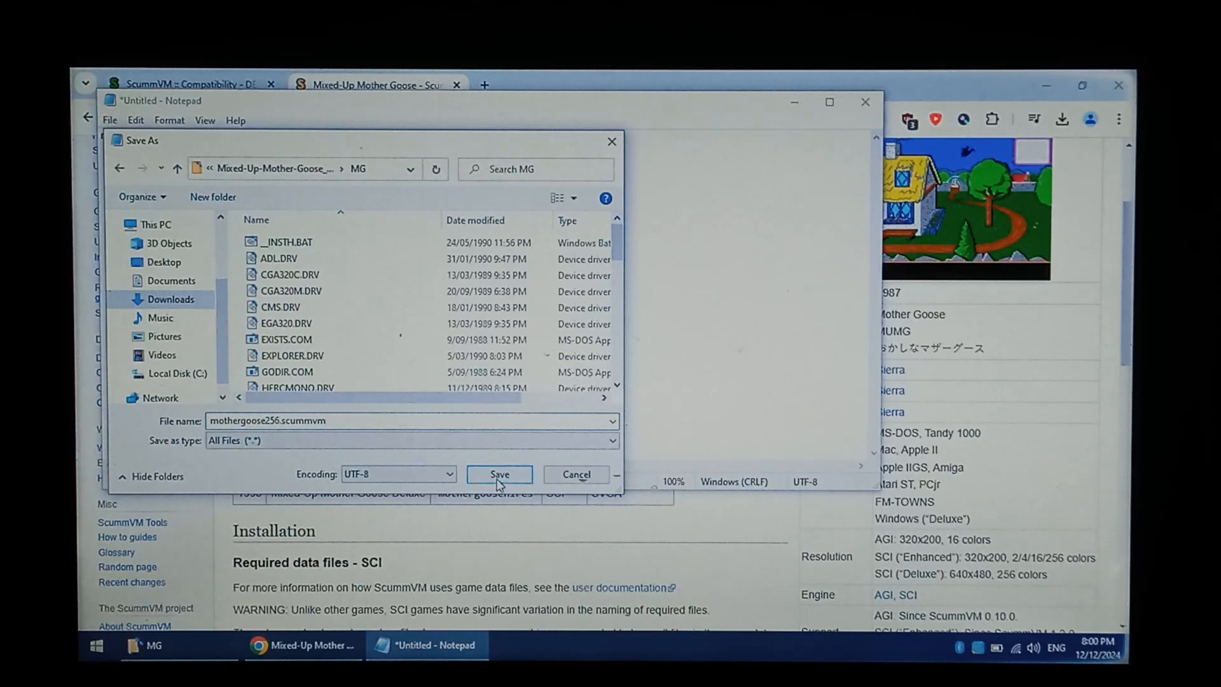
click(498, 474)
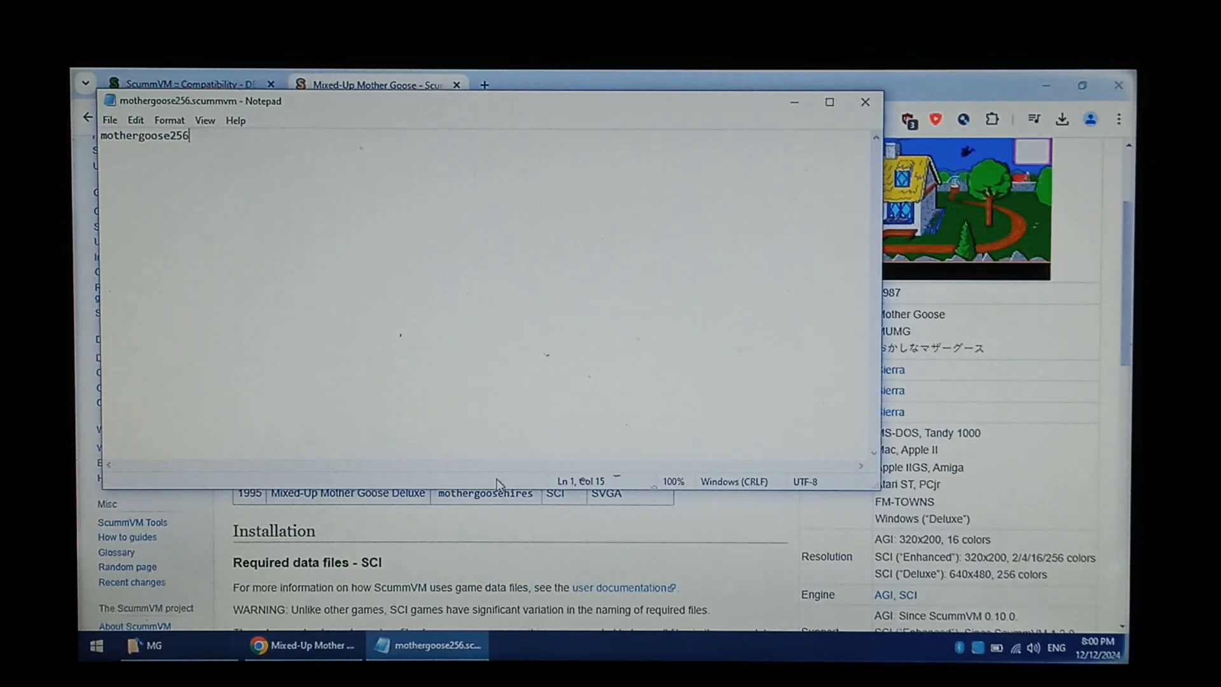
Cancel formatting drive E and copy the MG game folder
click(863, 102)
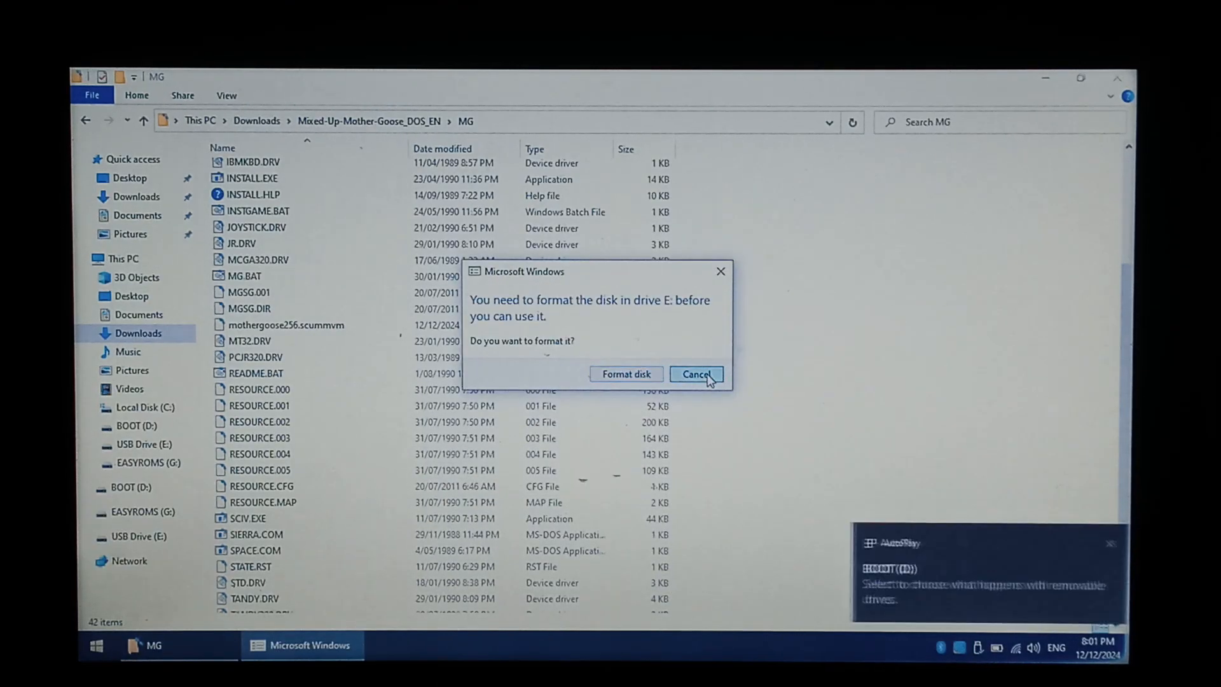
click(695, 374)
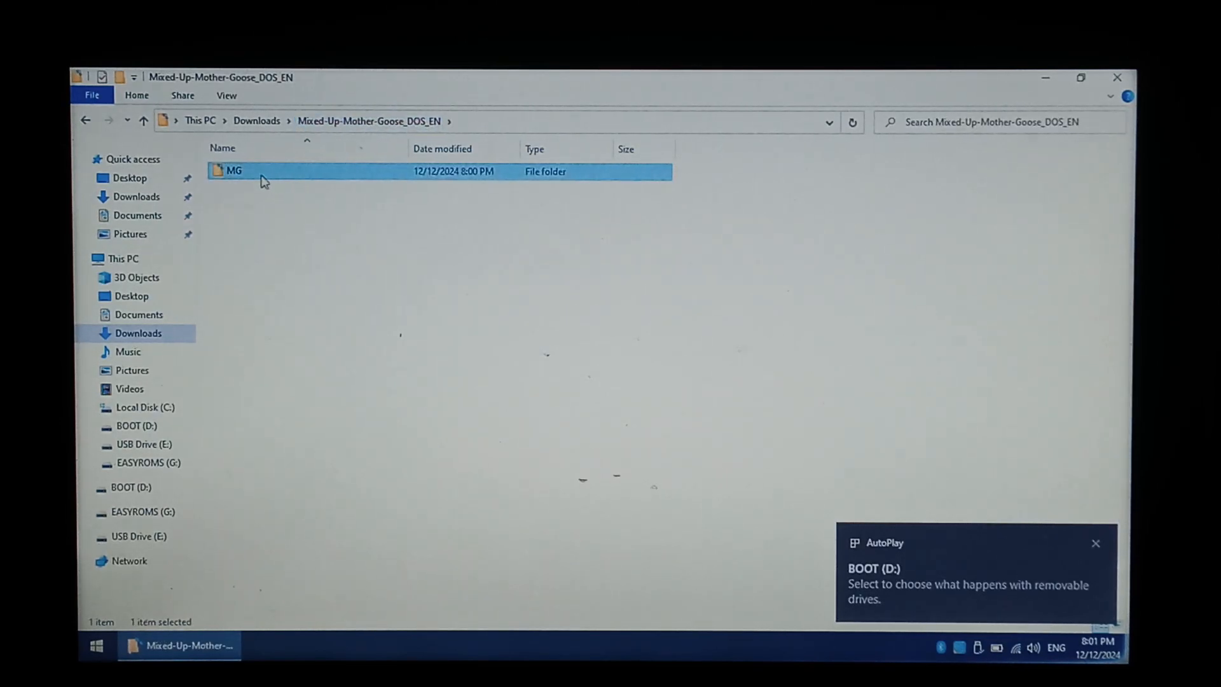
right_click(260, 179)
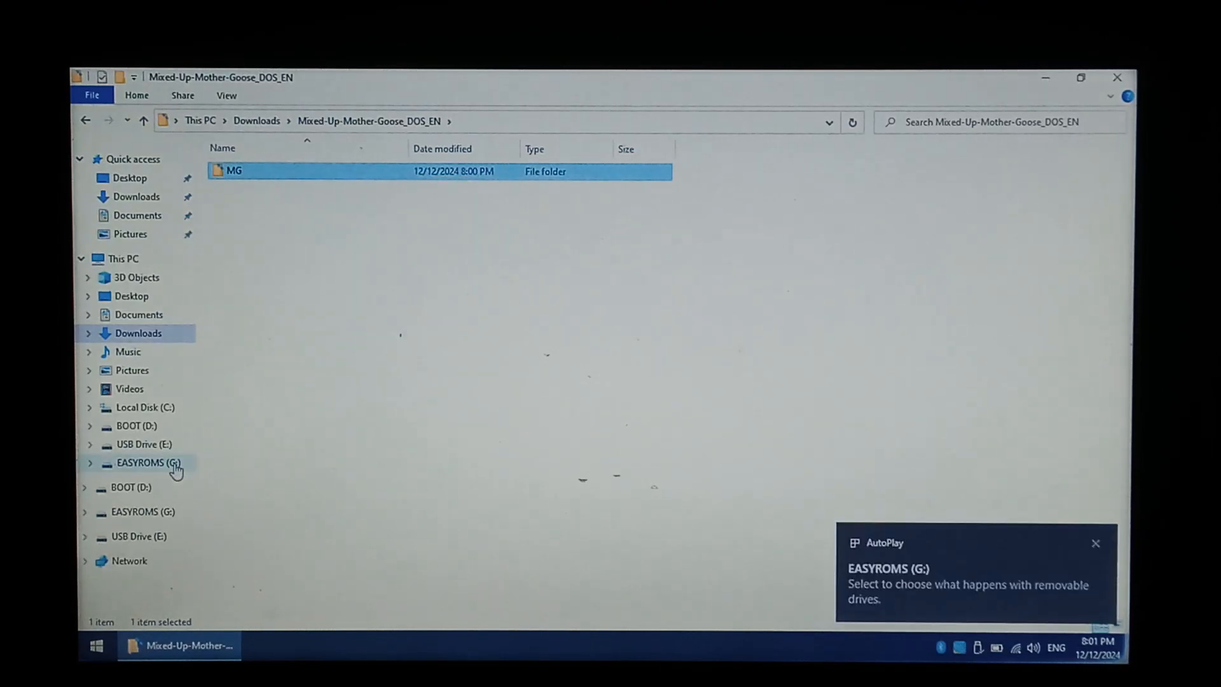
Paste MG into the scummvm folder on EASYROMS (G:) and verify mothergoose256.scummvm is inside
click(143, 462)
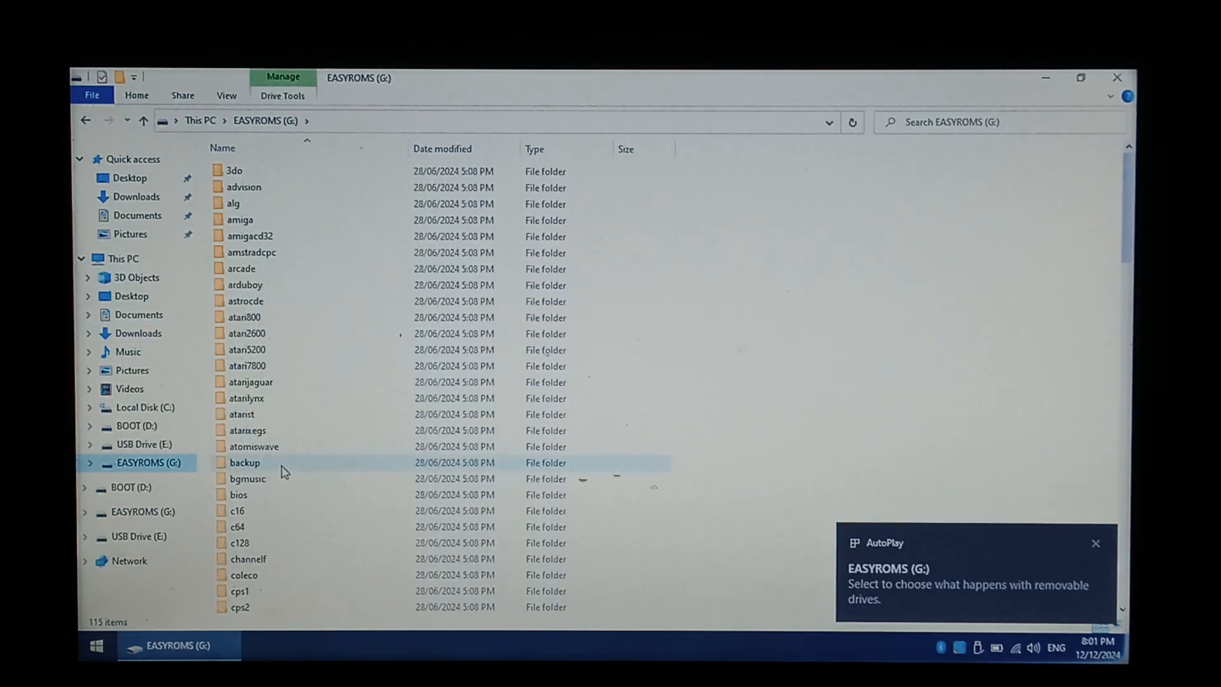
scroll(down, 3)
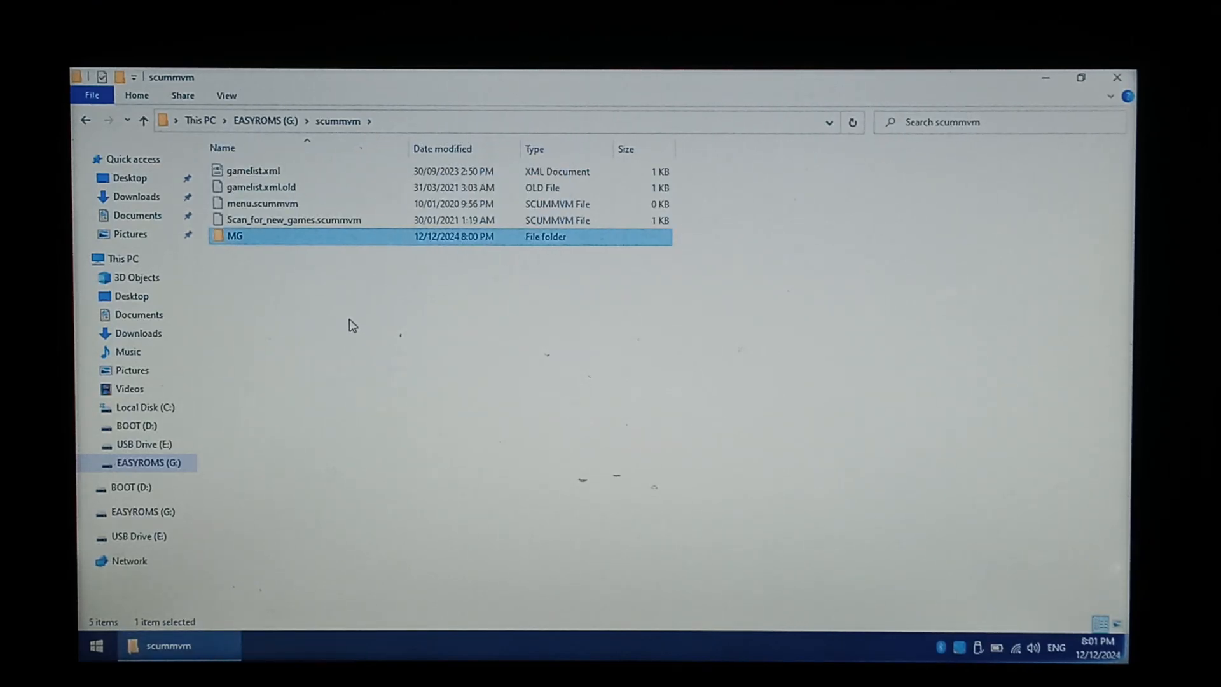
double_click(235, 236)
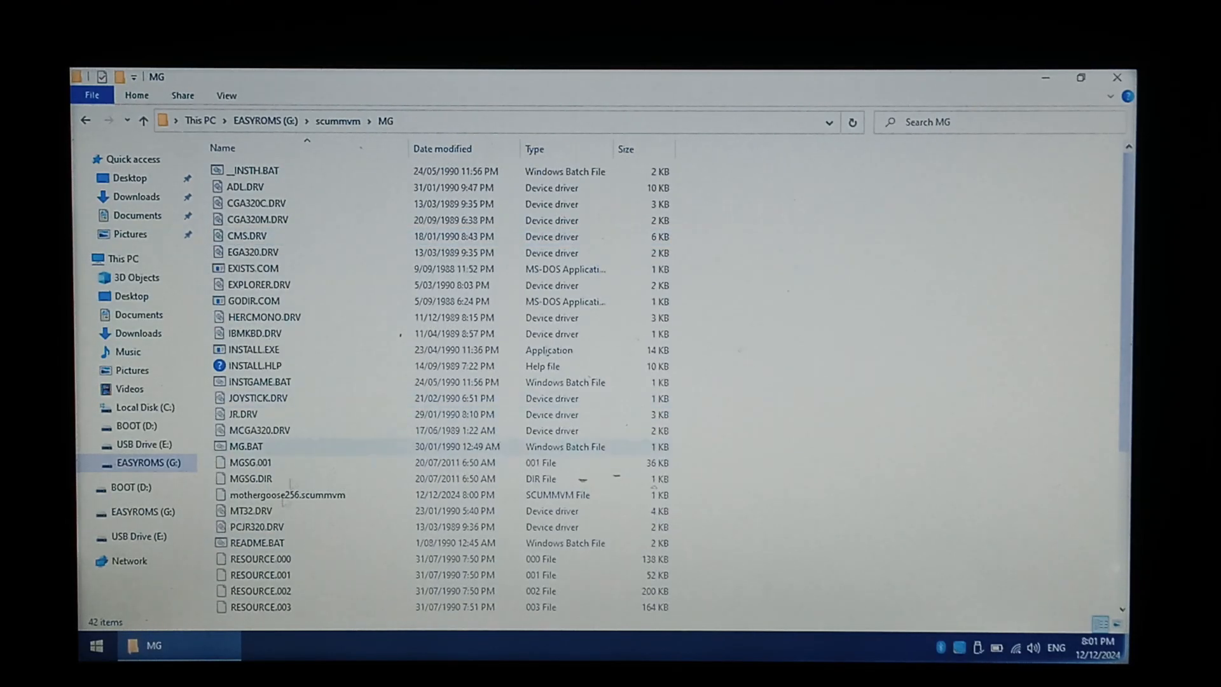
click(287, 494)
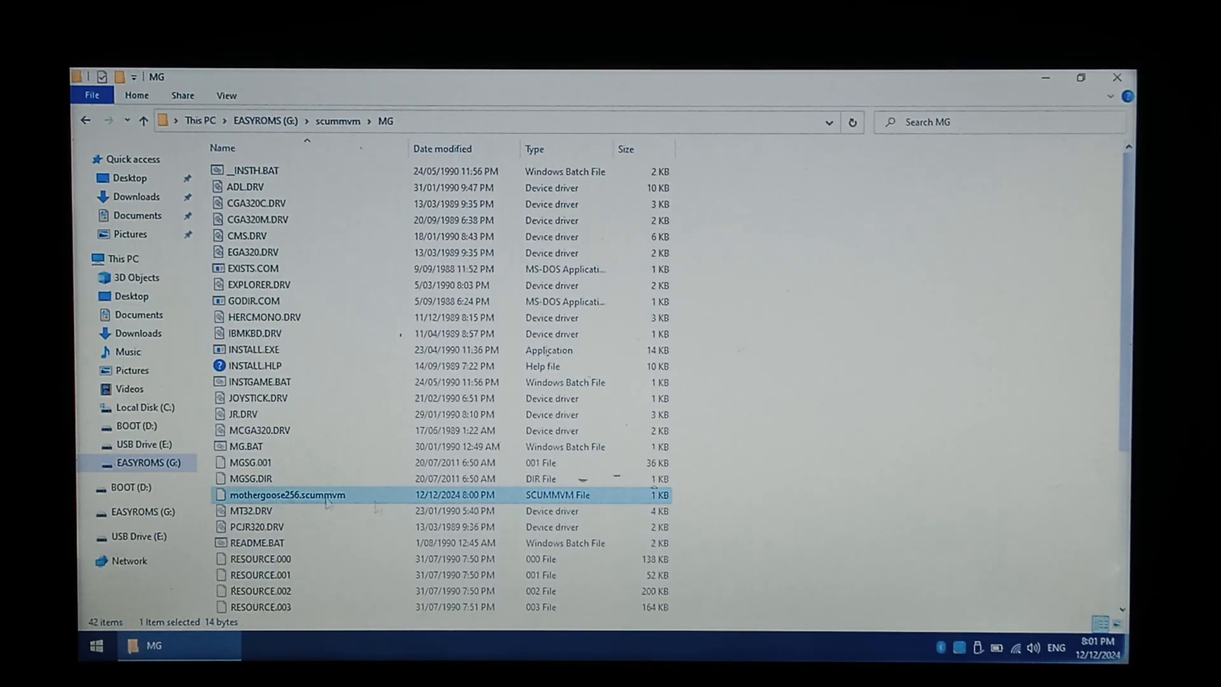
mouse_move(977, 649)
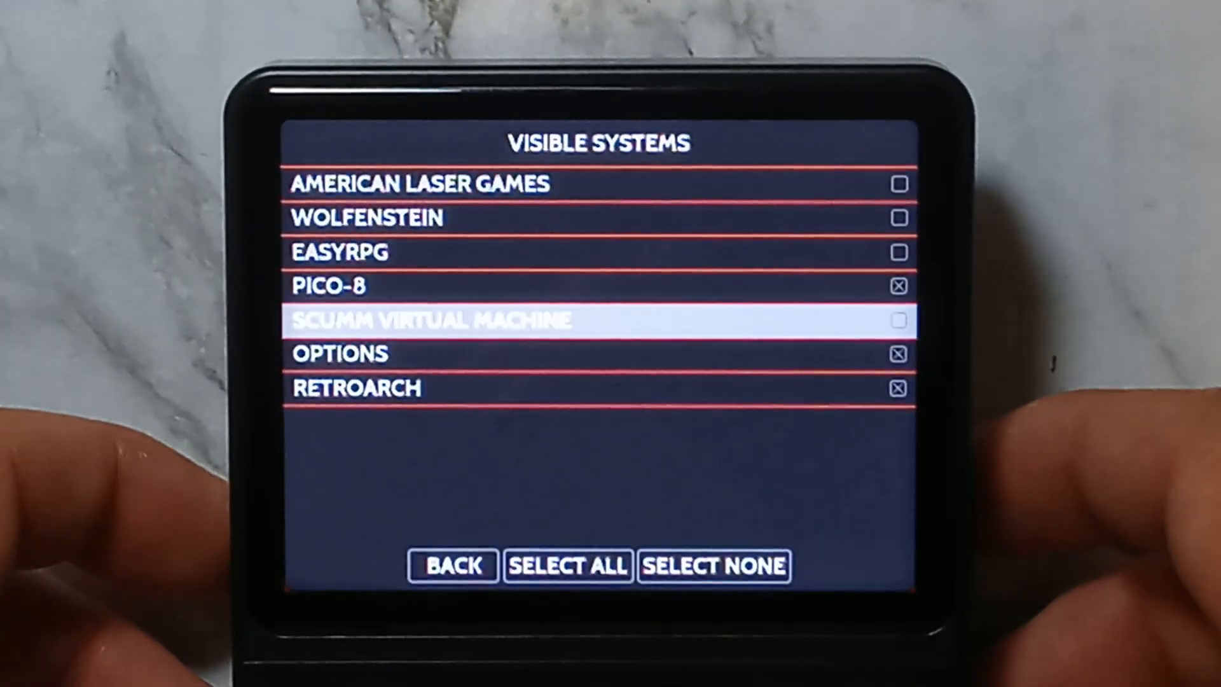
Tick SCUMM VIRTUAL MACHINE in ArkOS Visible Systems
click(897, 320)
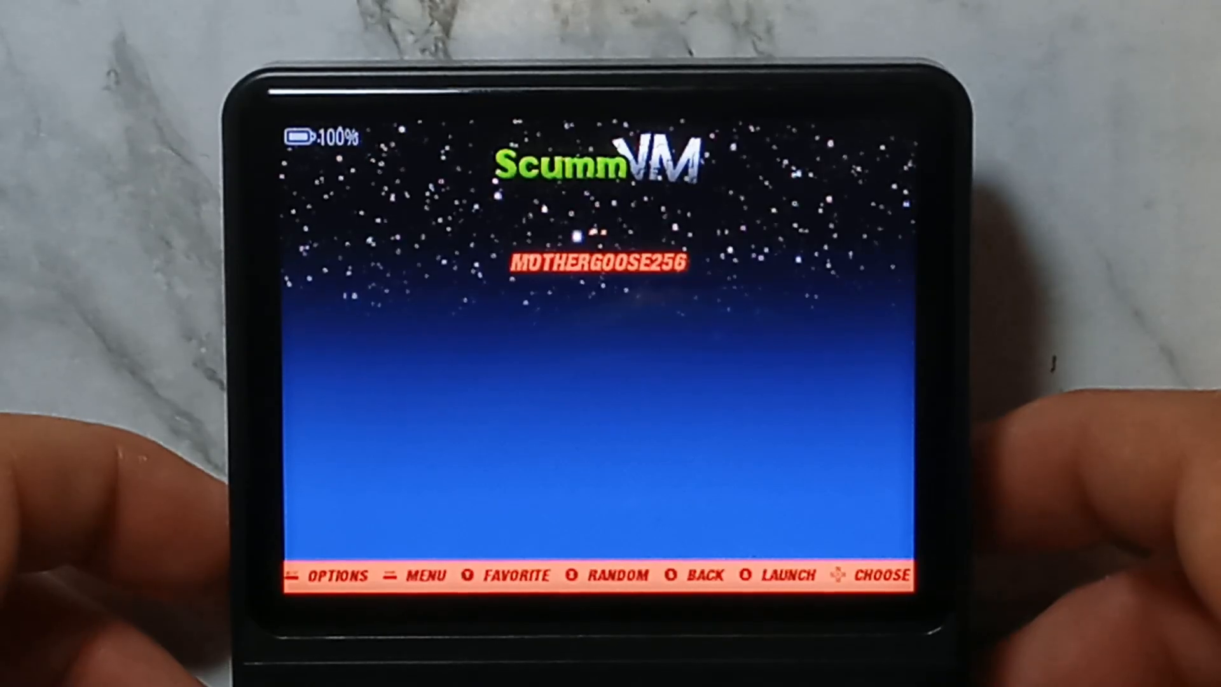
Launch MOTHERGOOSE256 from the ScummVM system list in EmulationStation
click(787, 575)
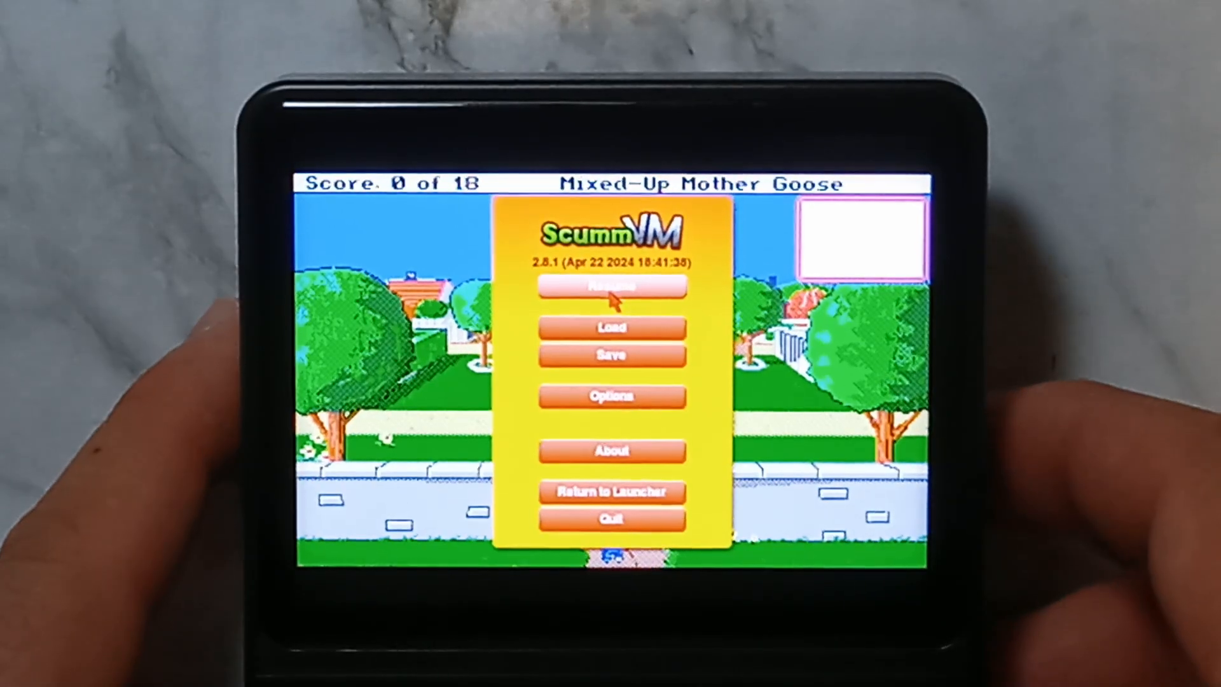
mouse_move(612, 396)
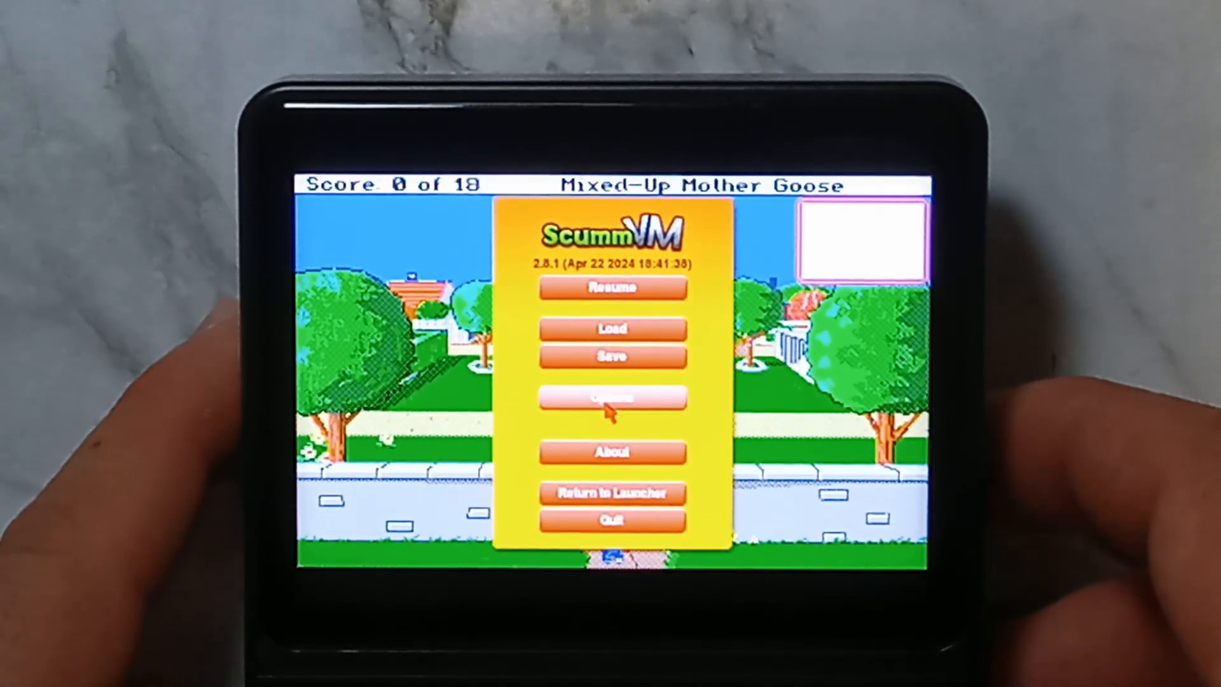
mouse_move(612, 288)
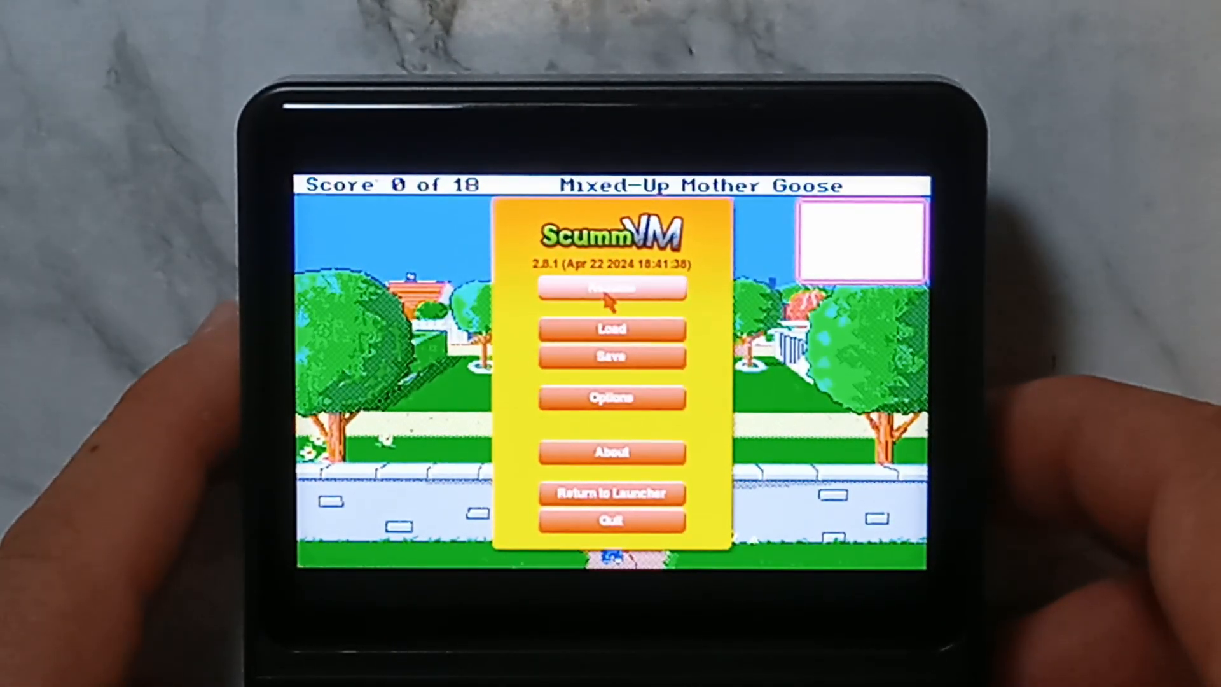
Choose Resume in ScummVM's in-game menu to return to the courtyard scene
click(611, 288)
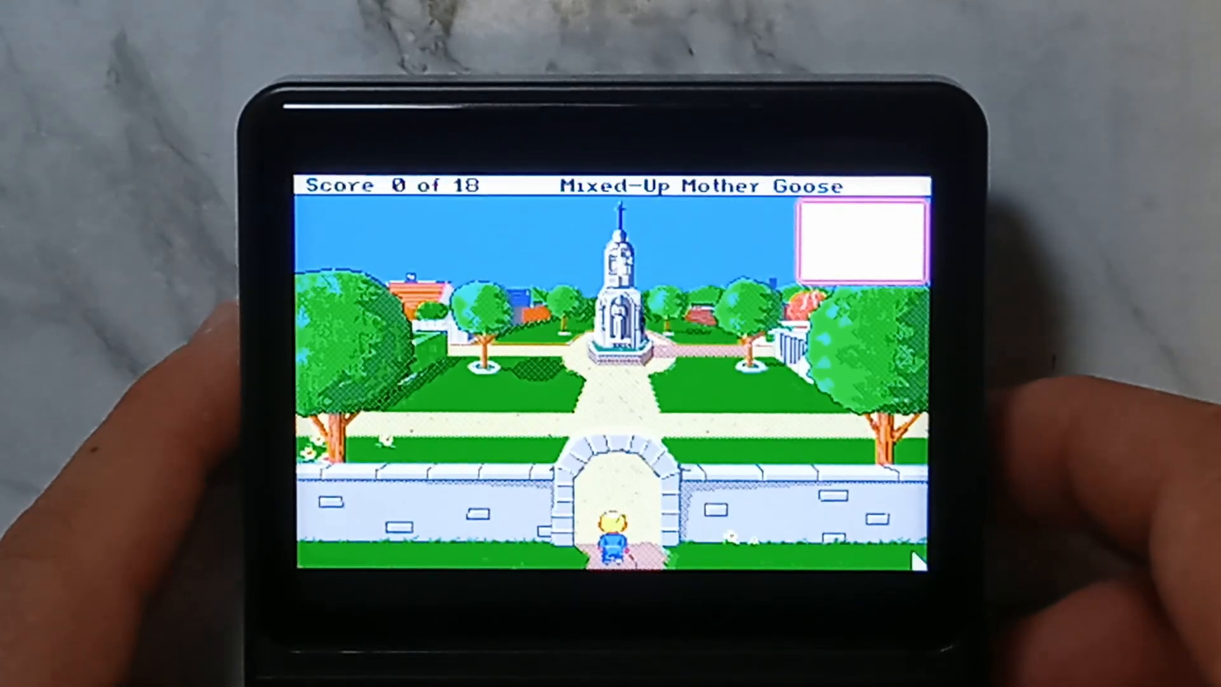